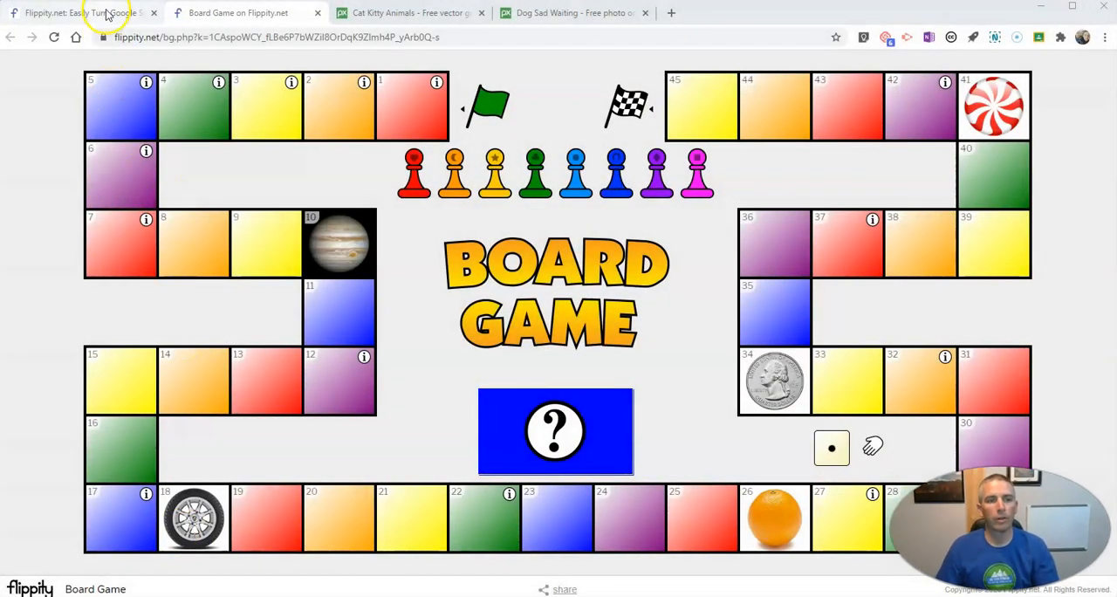
mouse_move(478, 262)
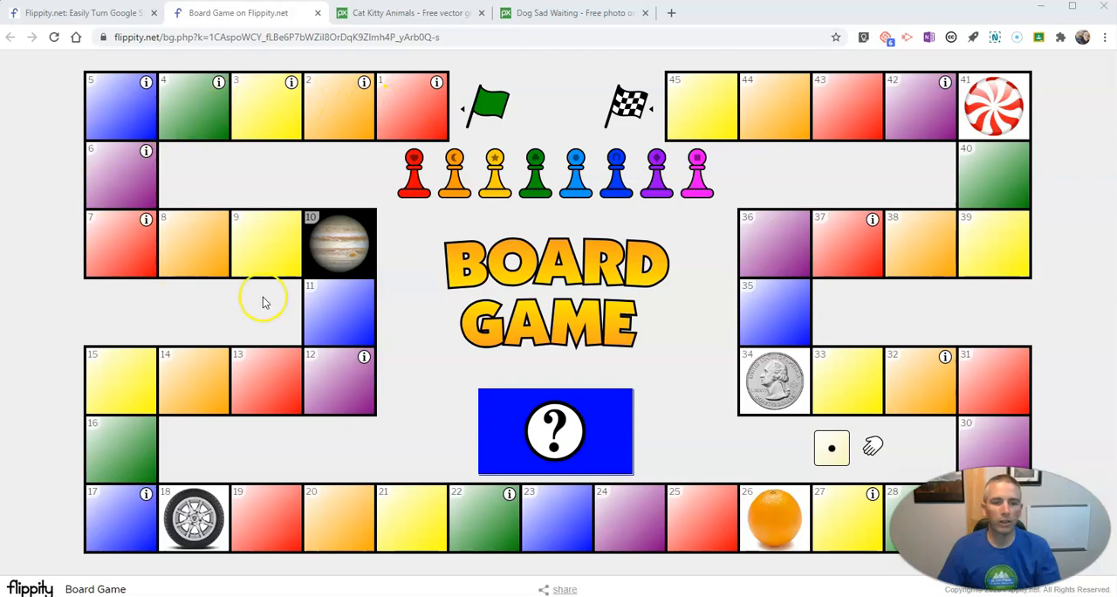
mouse_move(146, 496)
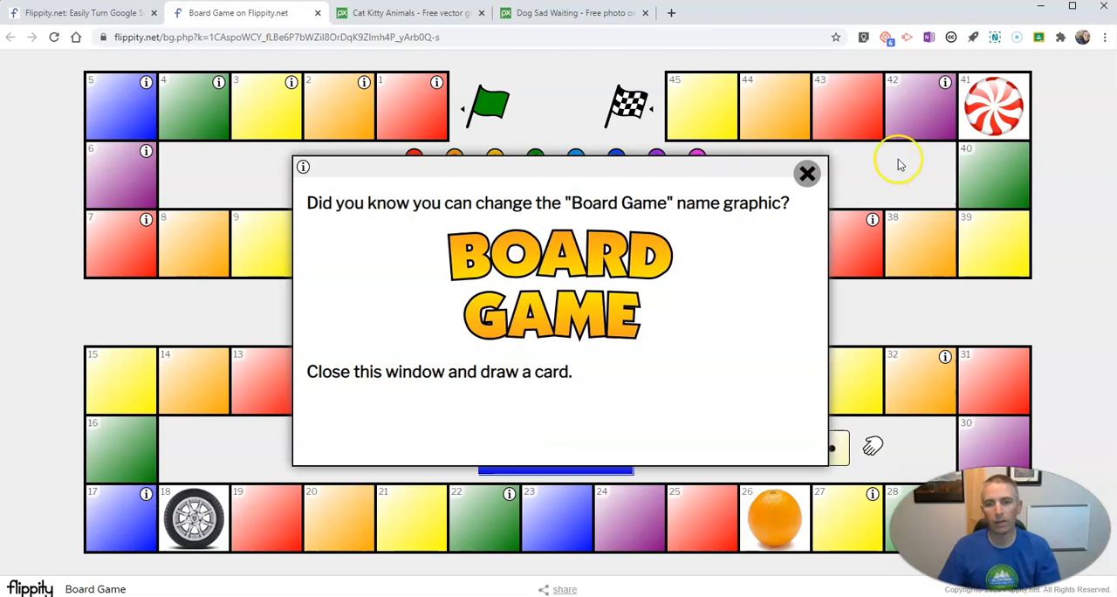
mouse_move(316, 439)
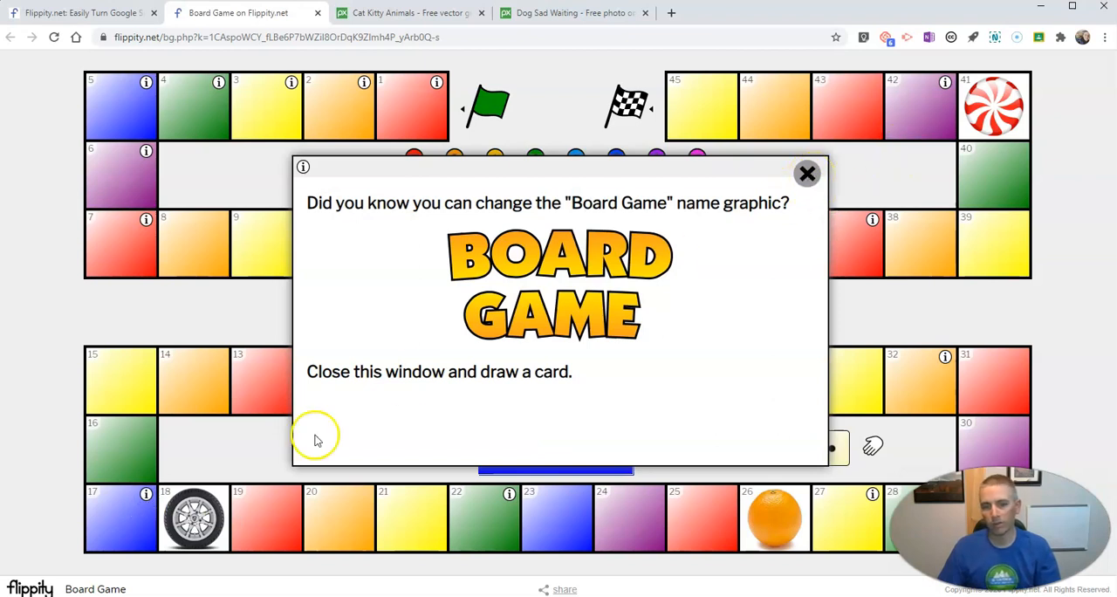
- Dismiss the name-graphic tip and roll the die to get a six on the demo board
left_click(806, 172)
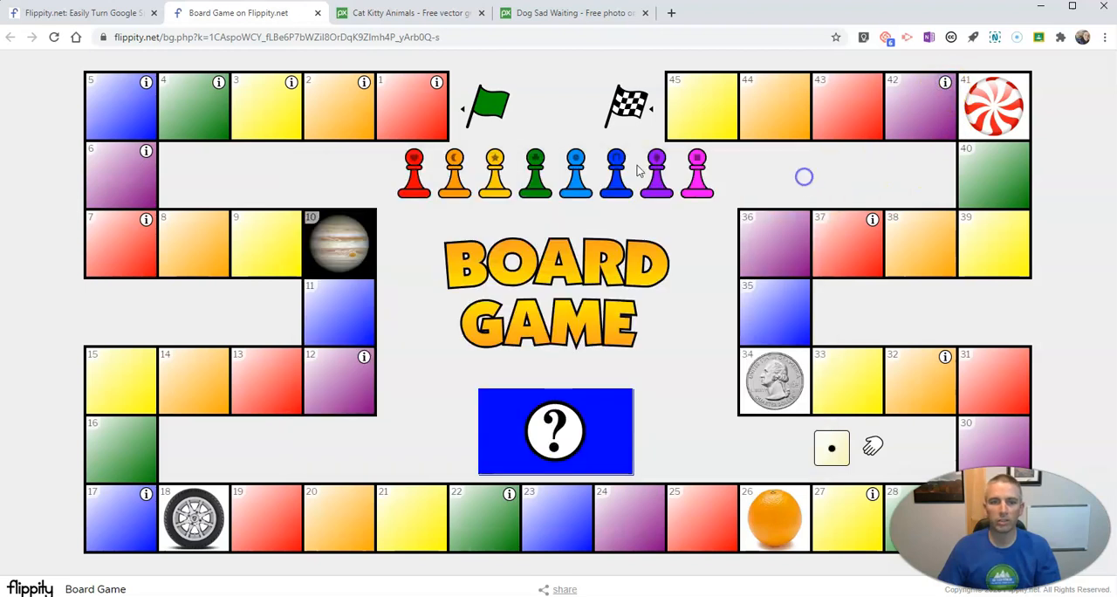
left_click(555, 431)
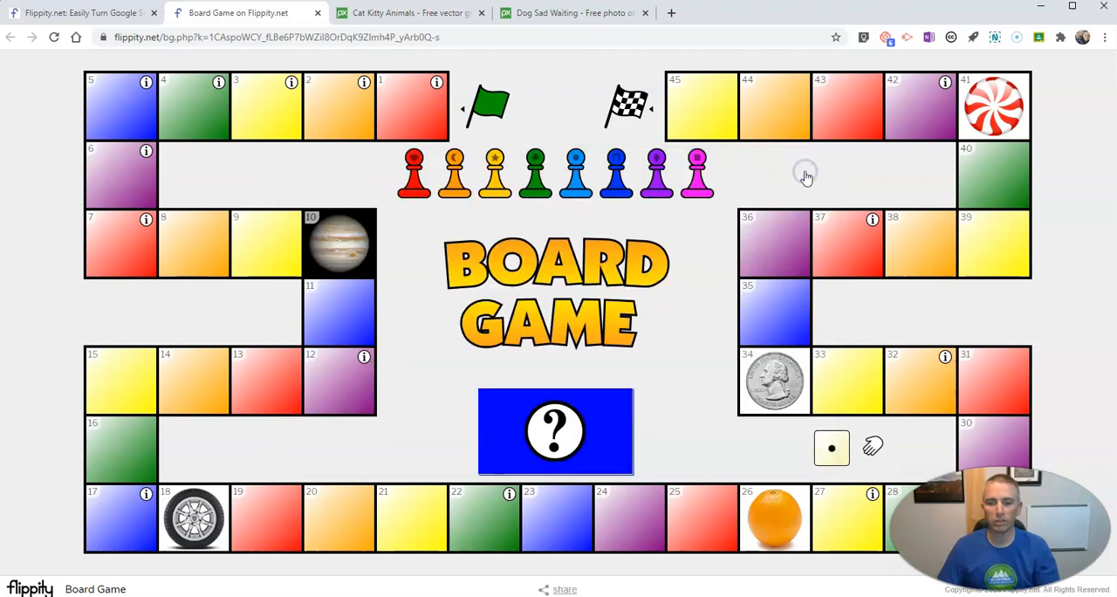
mouse_move(712, 491)
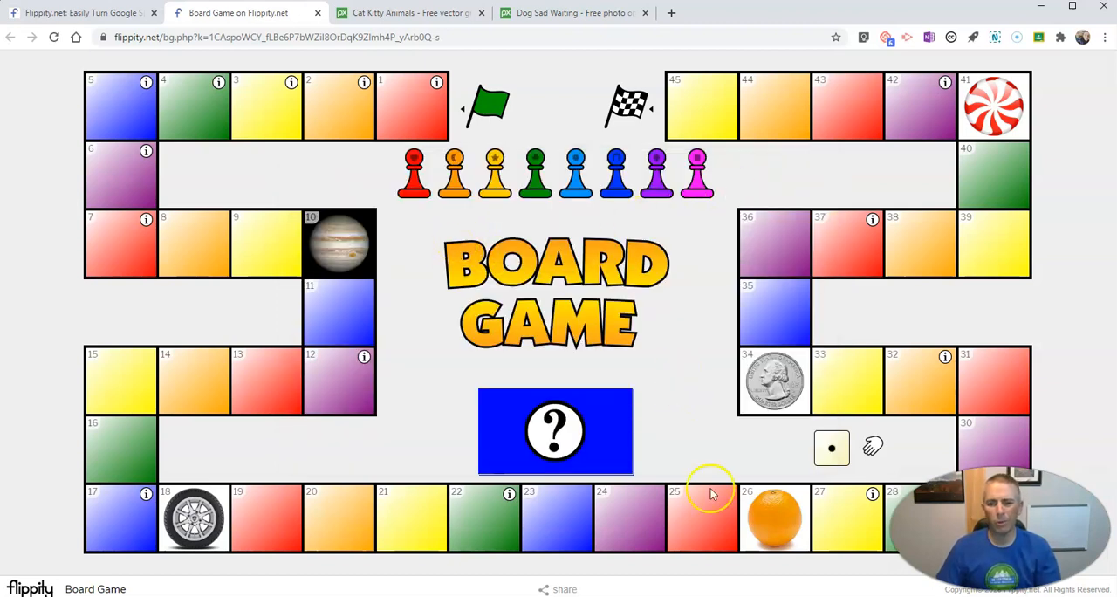
mouse_move(830, 447)
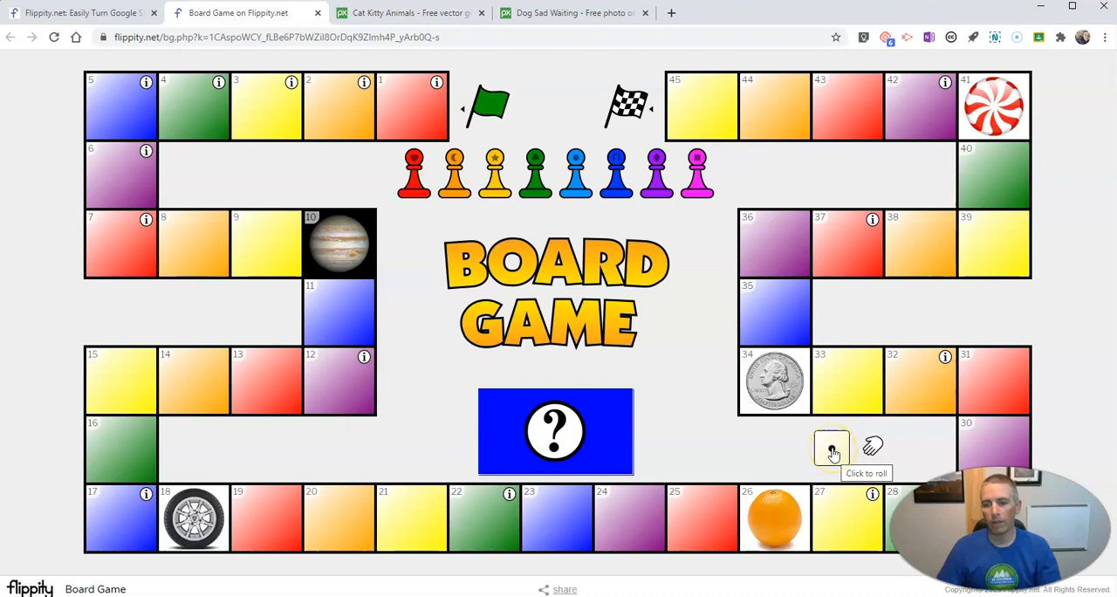
left_click(831, 447)
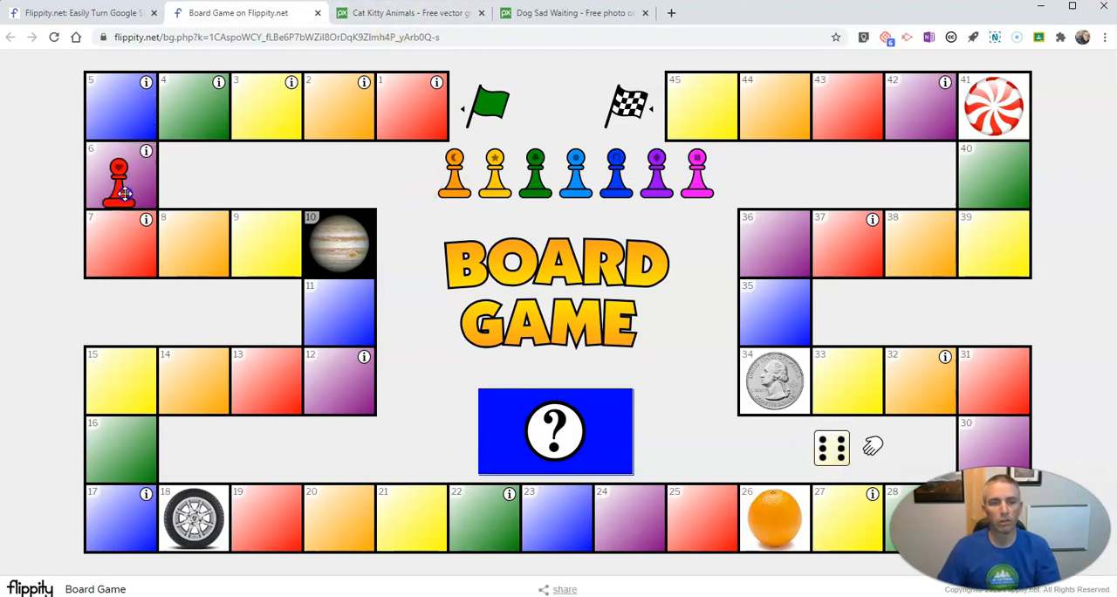
- Read the space 6 card, then draw and close the link card and the Desmos graph card
left_click(146, 152)
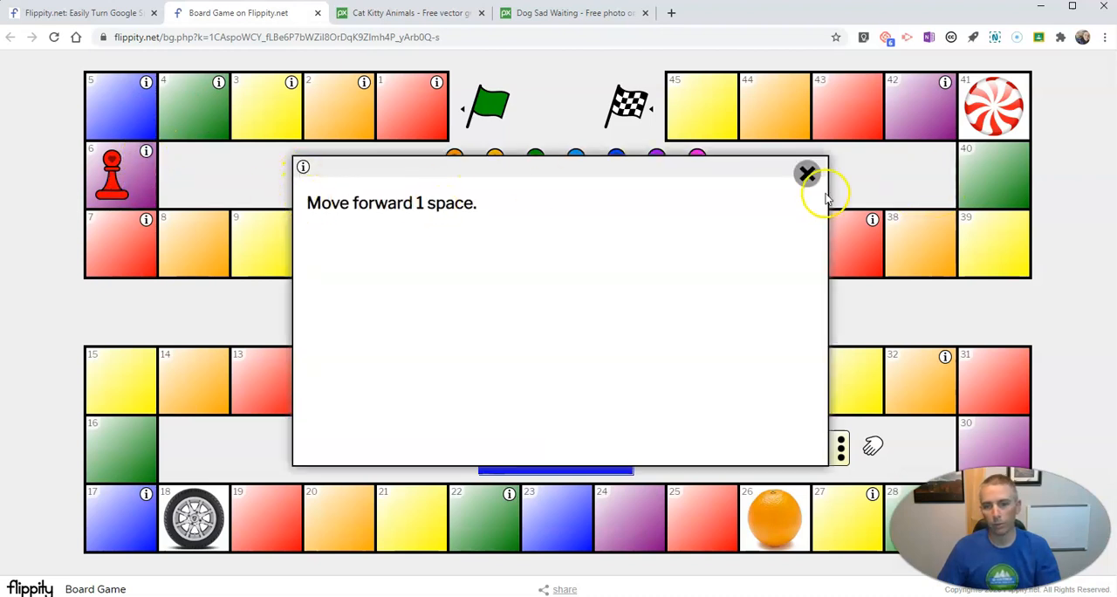
left_click(805, 171)
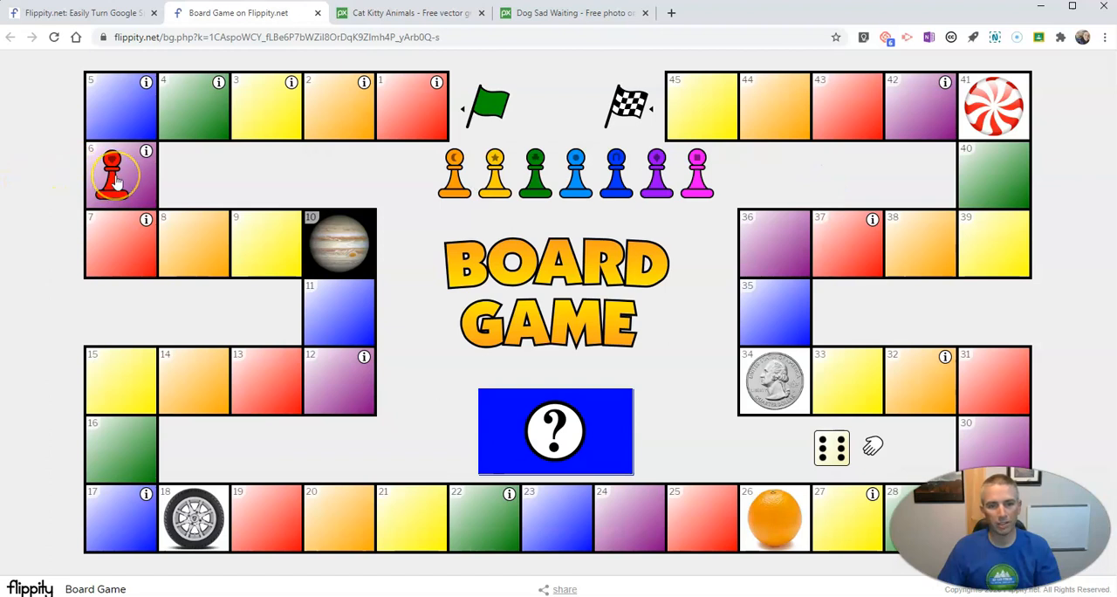
mouse_move(556, 432)
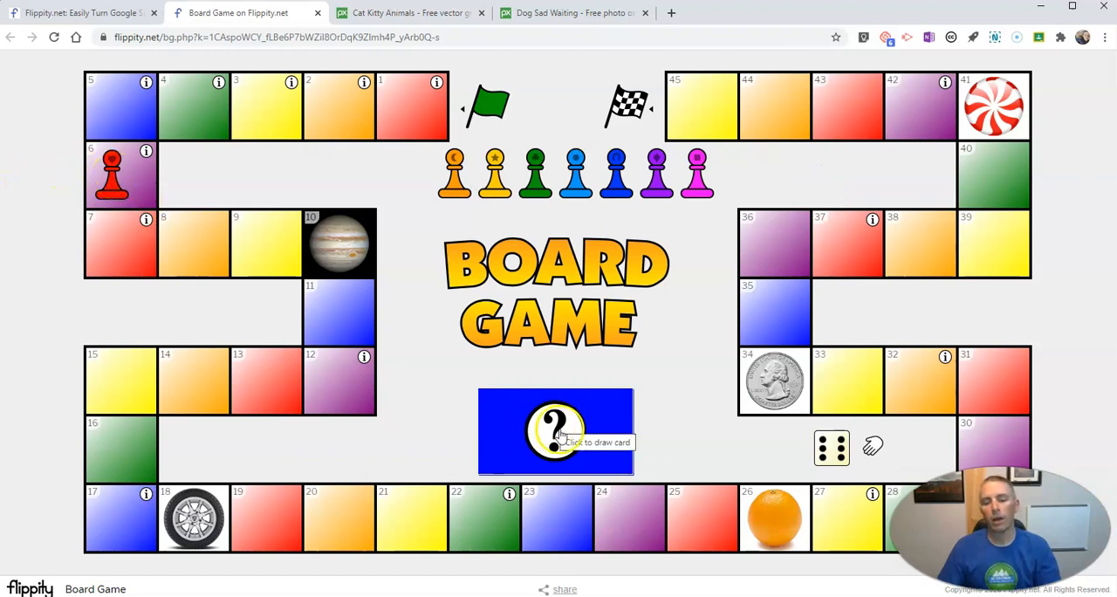
left_click(556, 432)
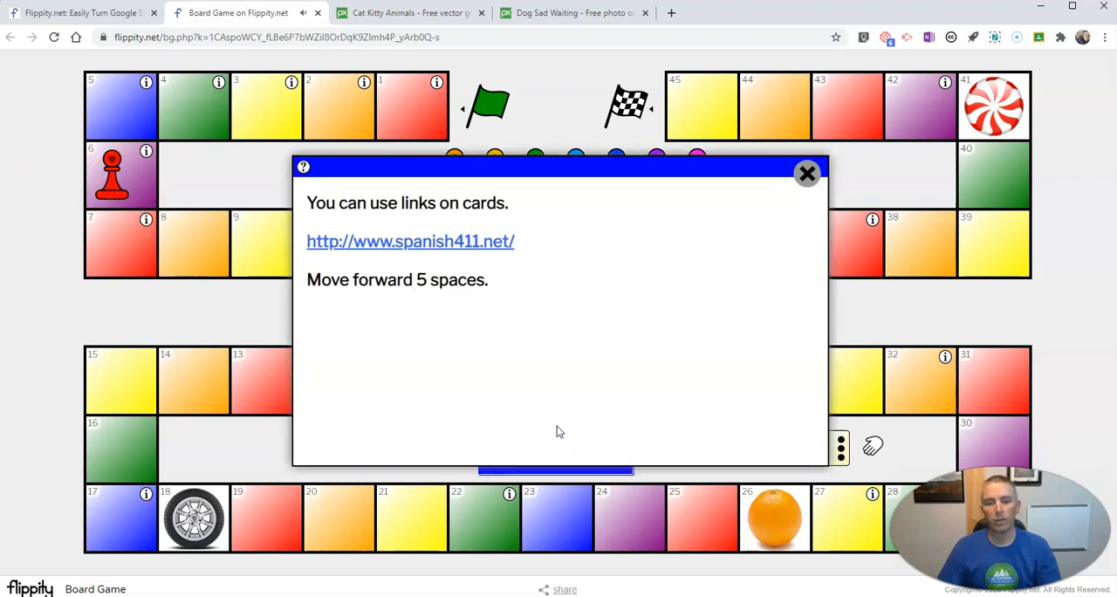
left_click(806, 173)
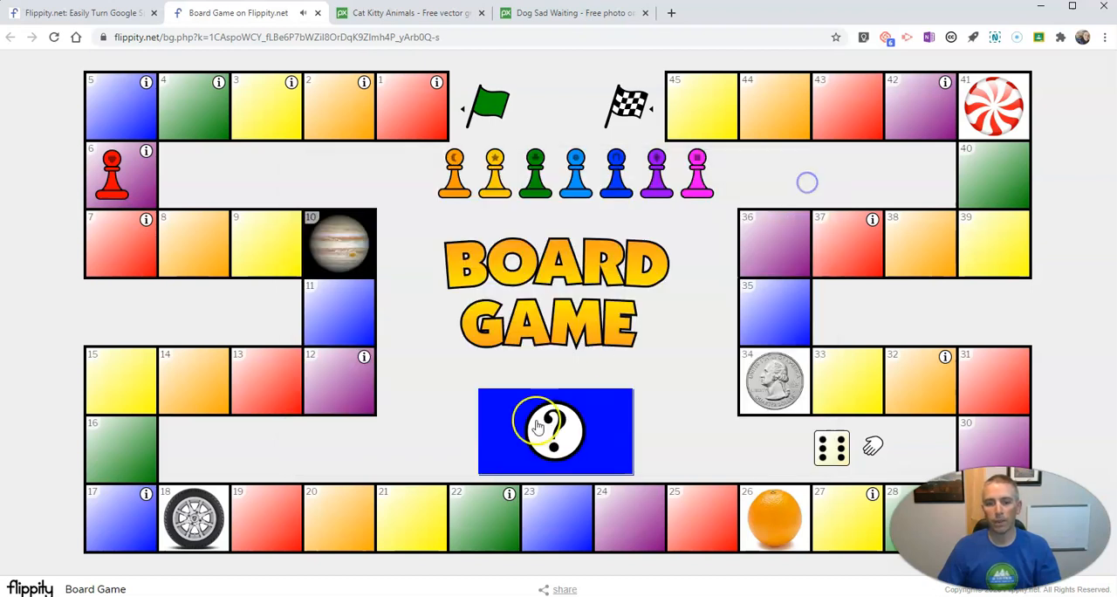
left_click(555, 431)
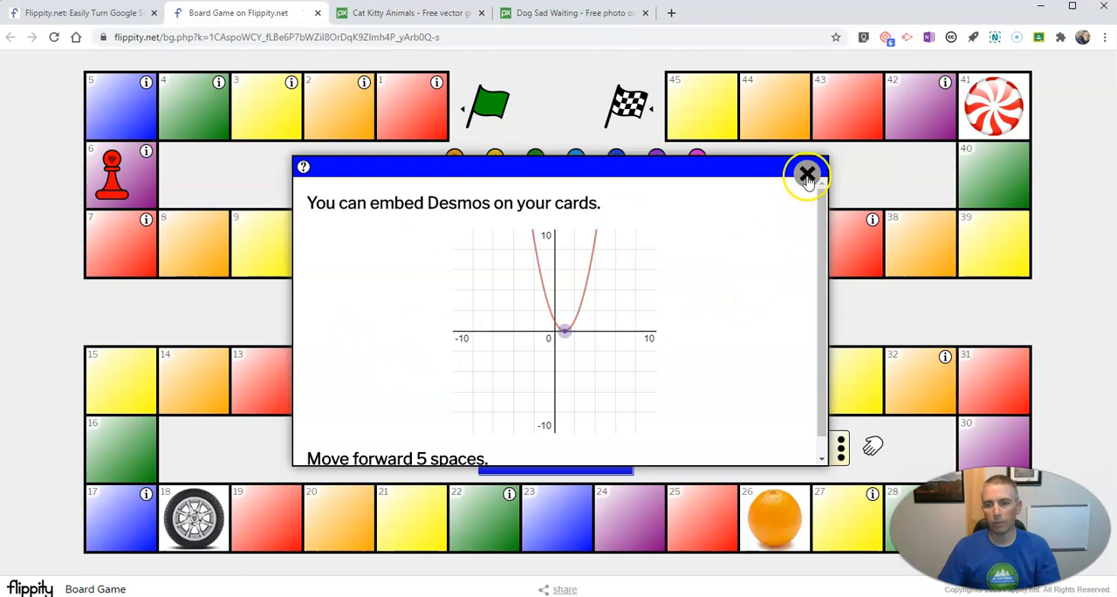
left_click(806, 172)
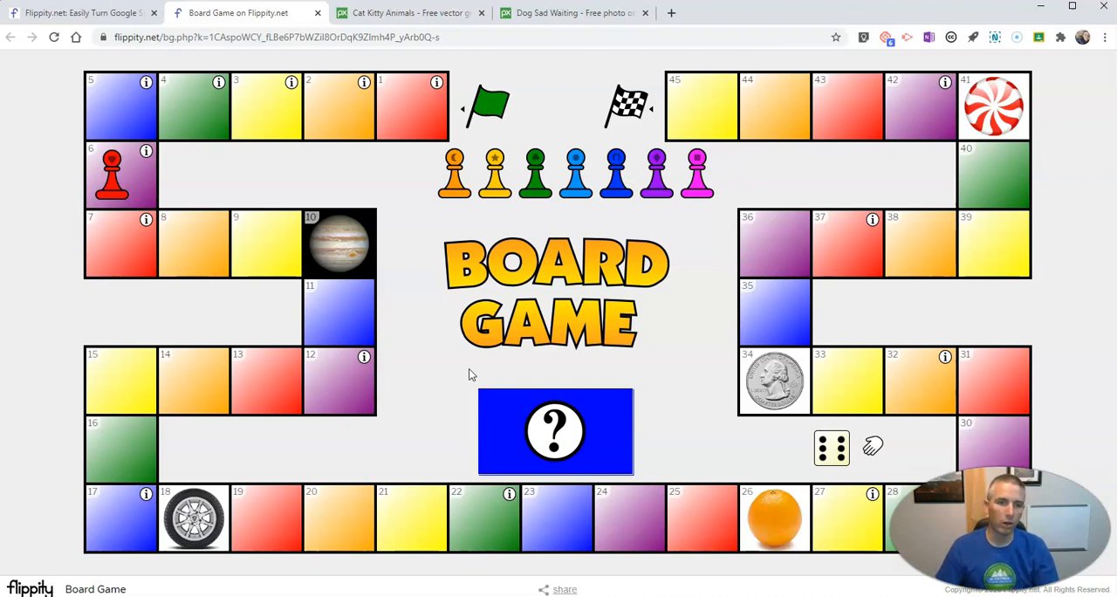
- Review the space 6 instruction and customizing tip, then confirm reloading the game to reset it
left_click(555, 431)
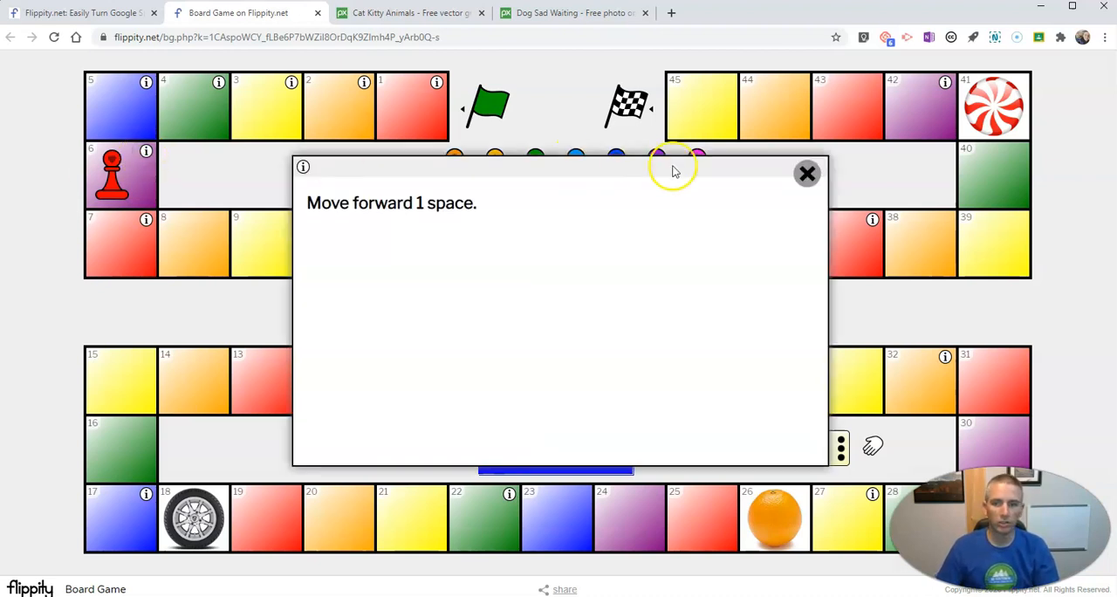
left_click(806, 172)
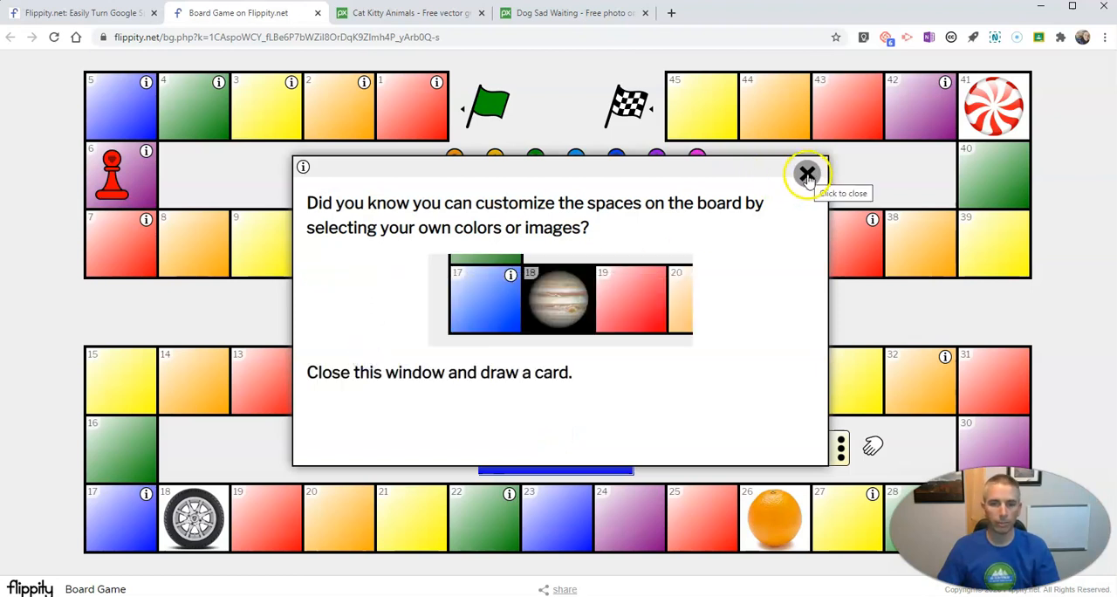
left_click(807, 172)
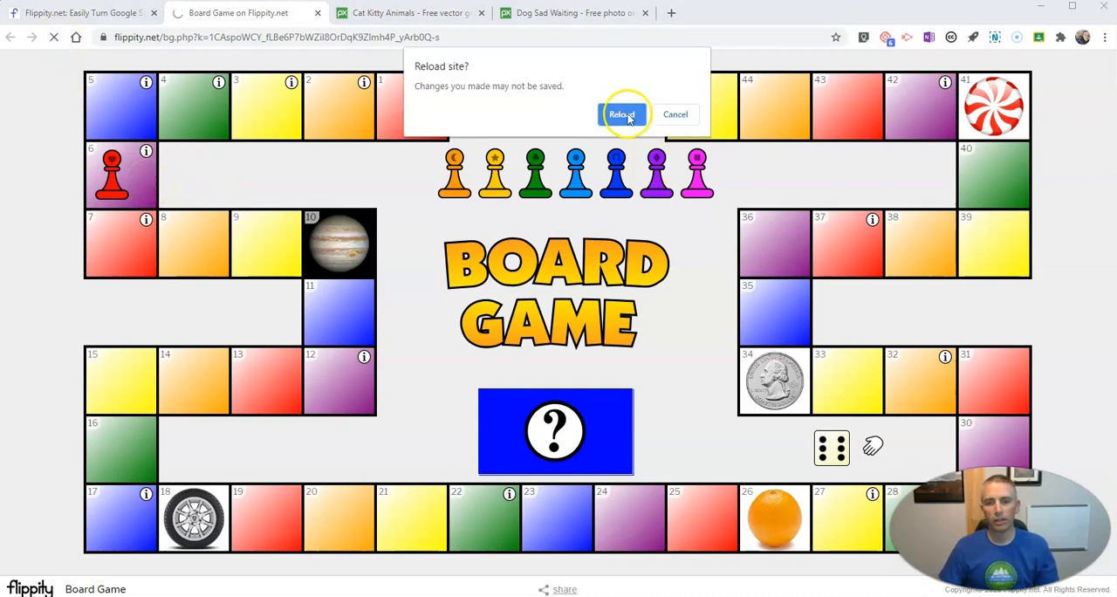
left_click(622, 114)
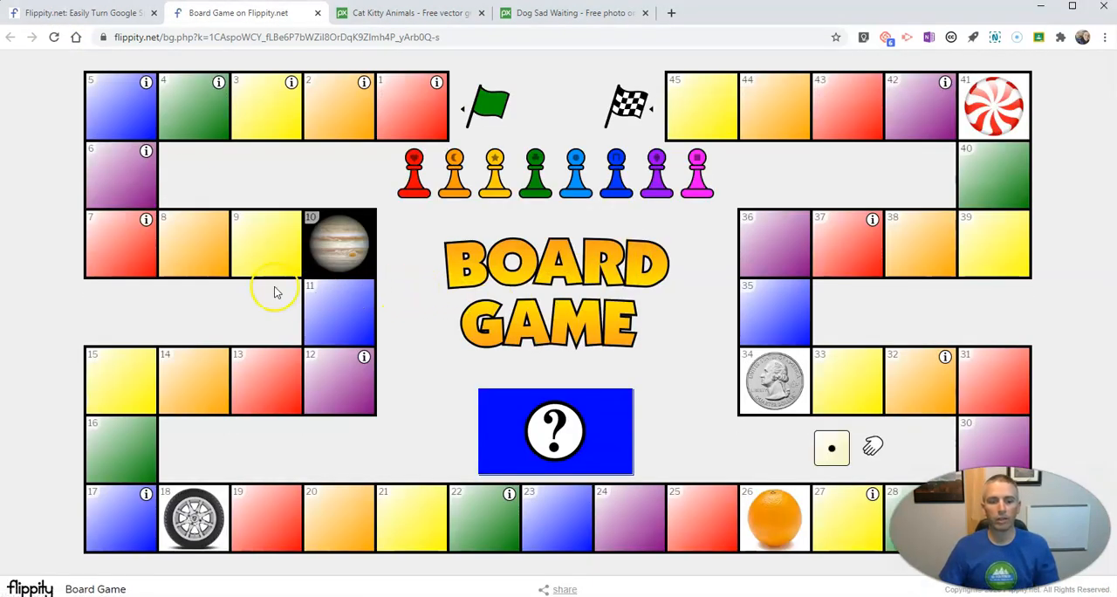
- From the Flippity home page get the Board Game template and make a Google Drive copy
left_click(82, 12)
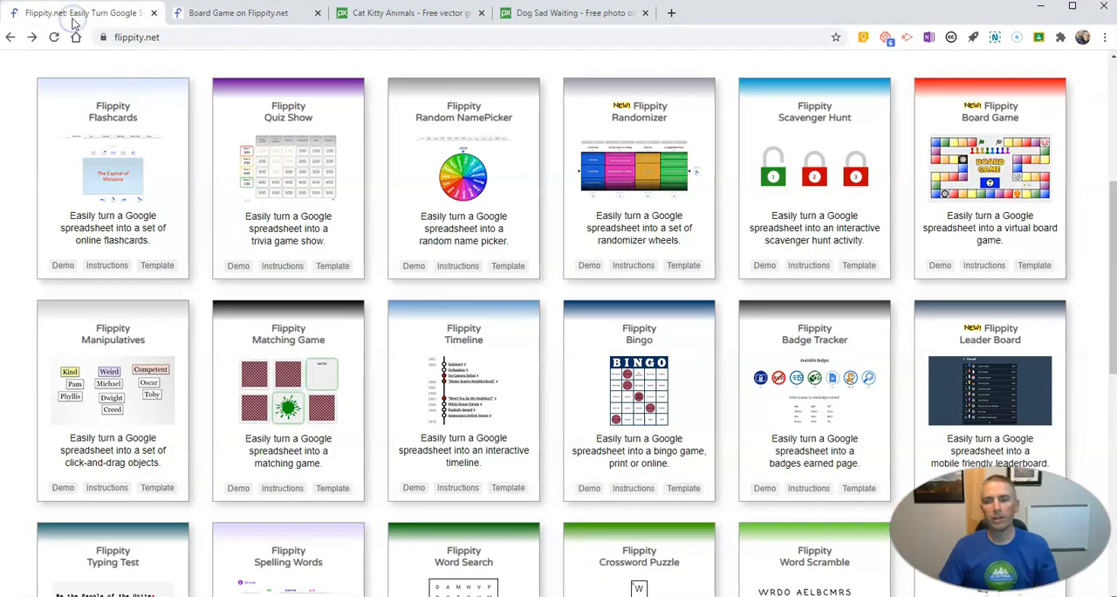
mouse_move(1001, 129)
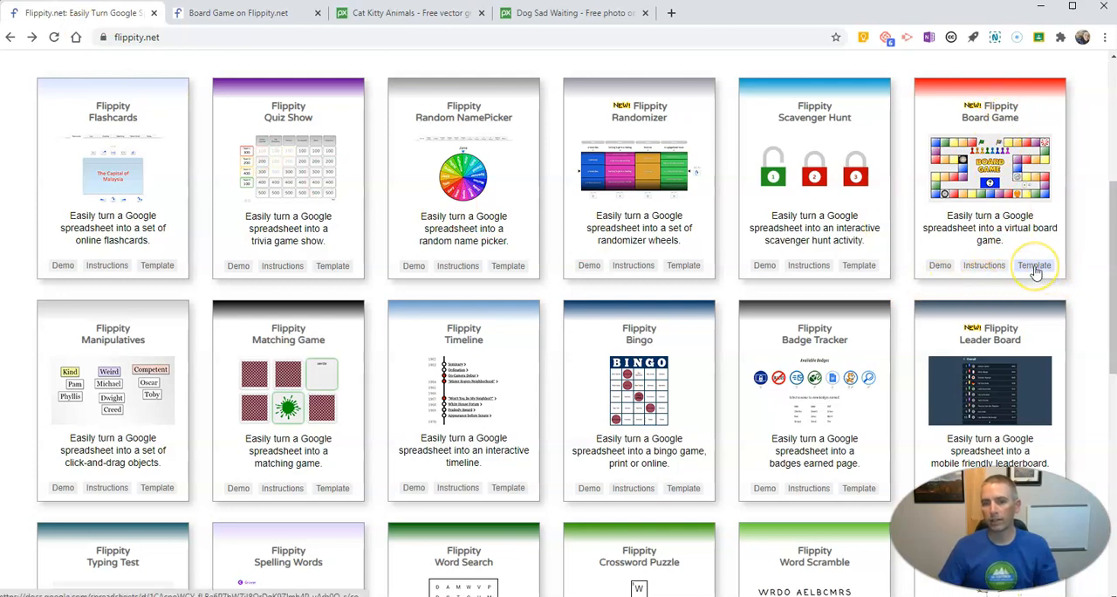
left_click(1034, 266)
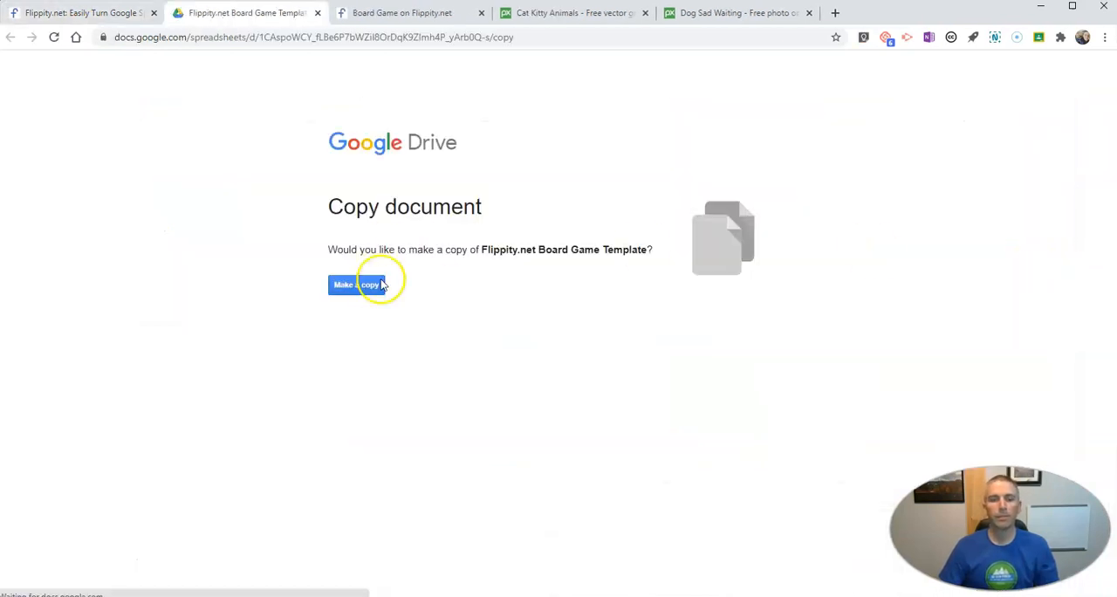
left_click(355, 285)
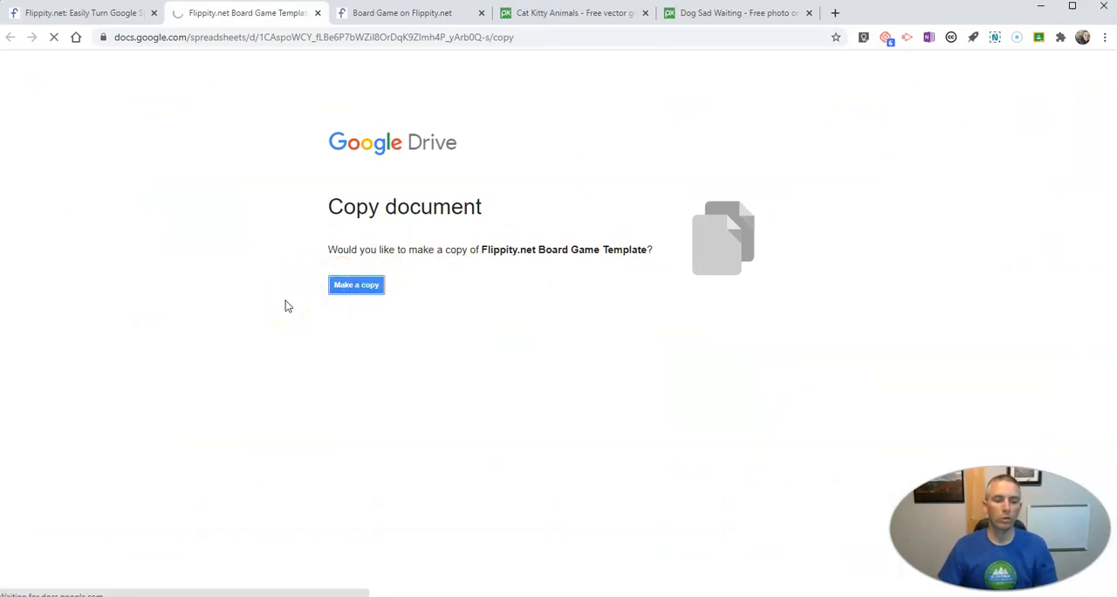
- Finish copying the template, inspect the start space's image link and return to the spreadsheet
left_click(355, 284)
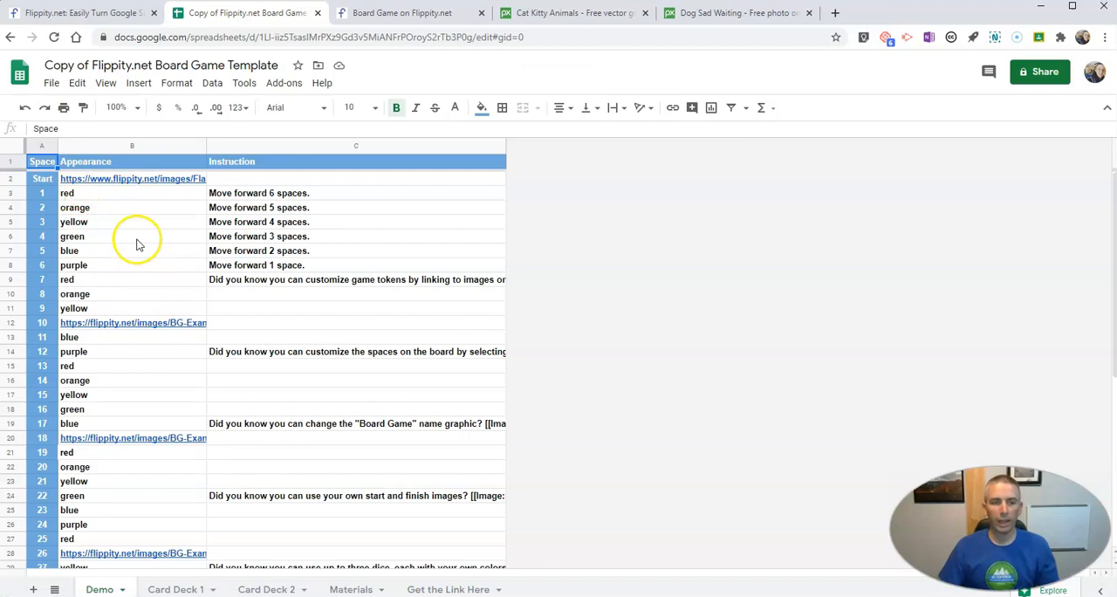
mouse_move(52, 232)
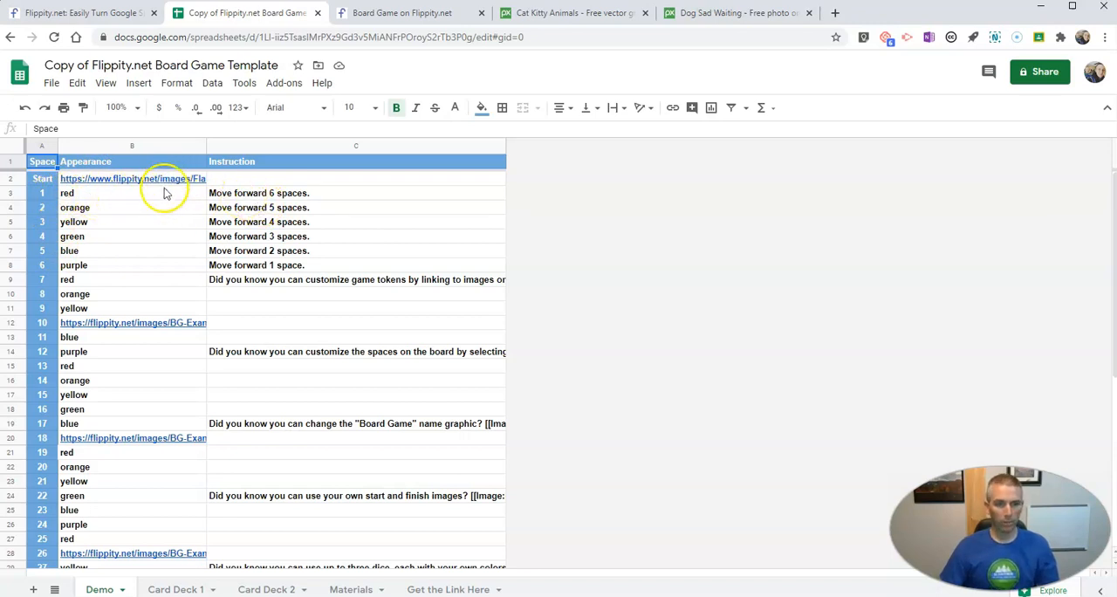
left_click(410, 13)
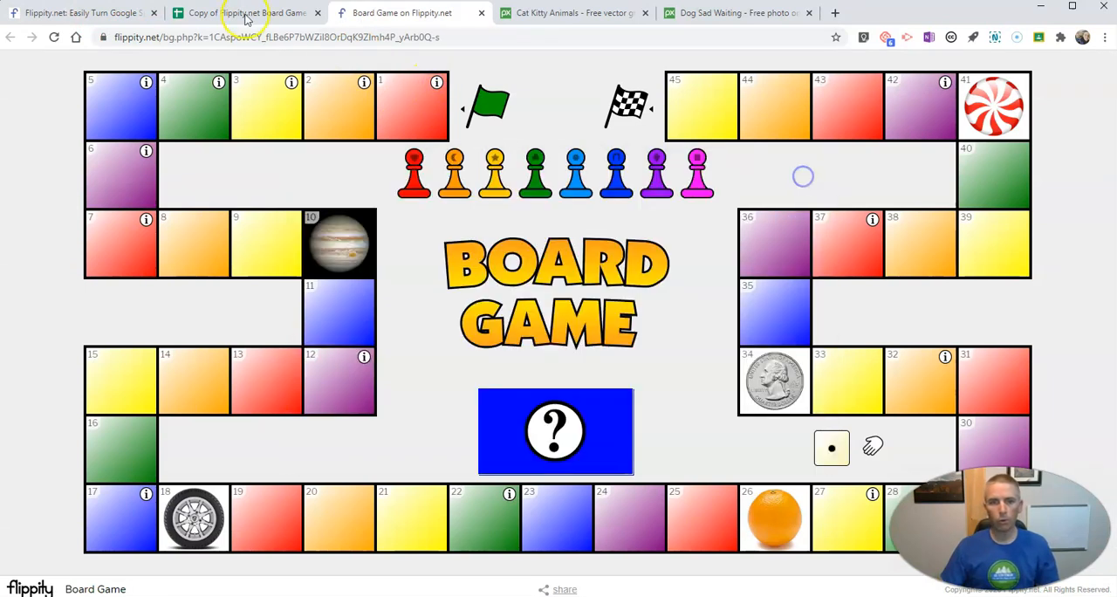
left_click(244, 12)
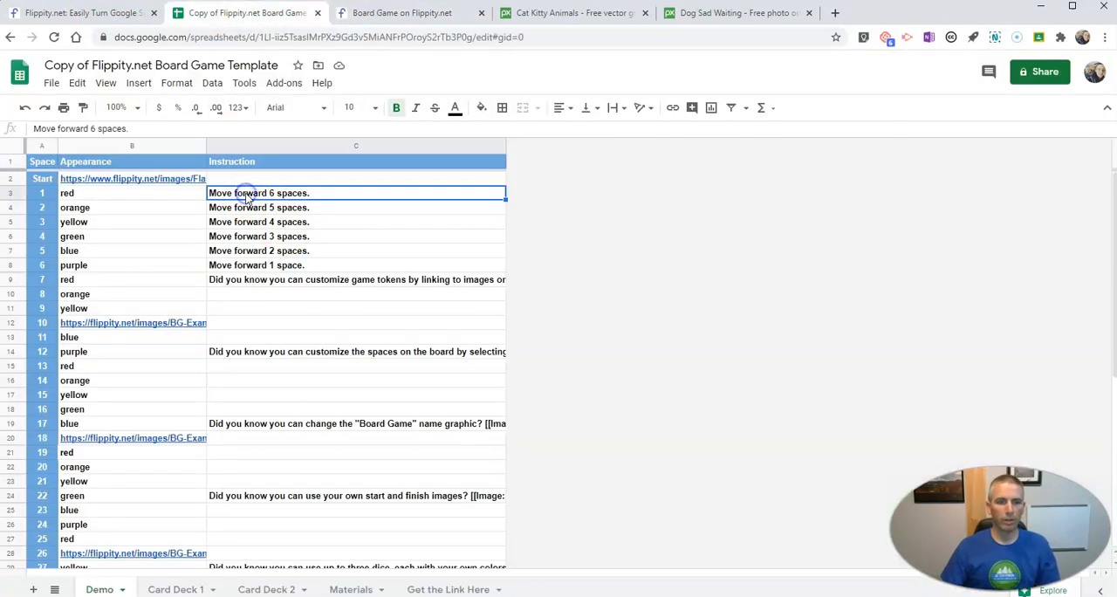
- Make spaces 1 and 2 read 'Fun Fact: The Red Sox have won the World Series three times this century.'
type("Fun Fact:")
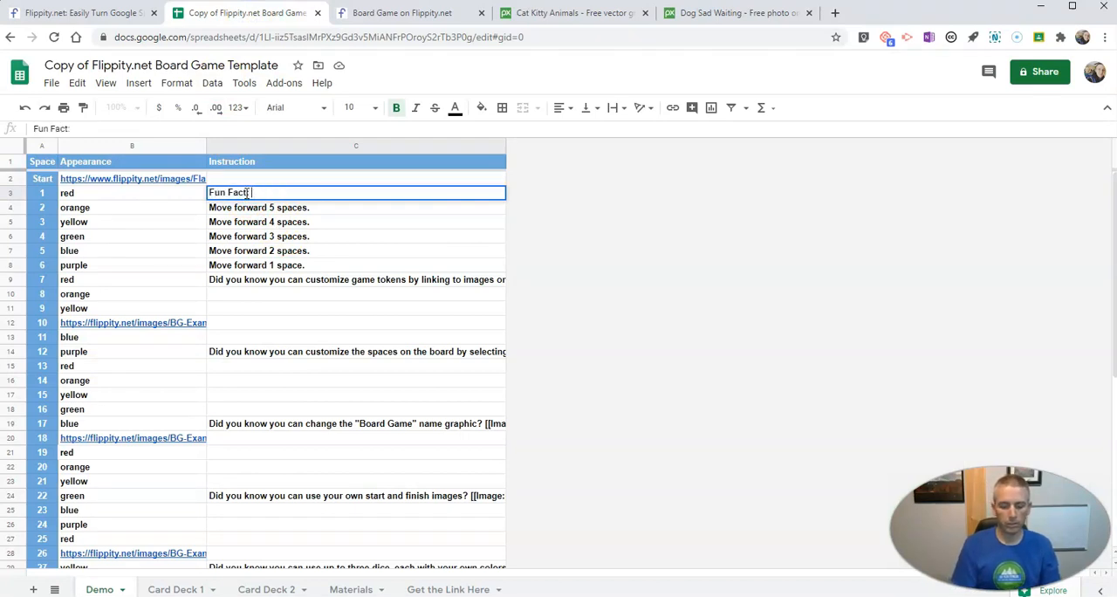
type("The Red Sox have won")
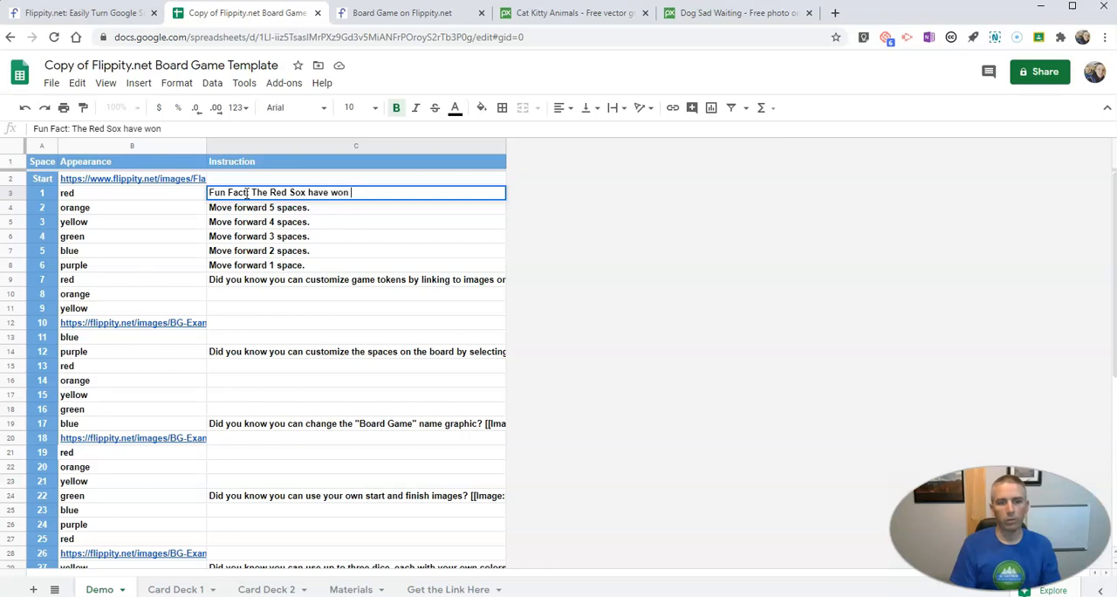
type("the World Series Th")
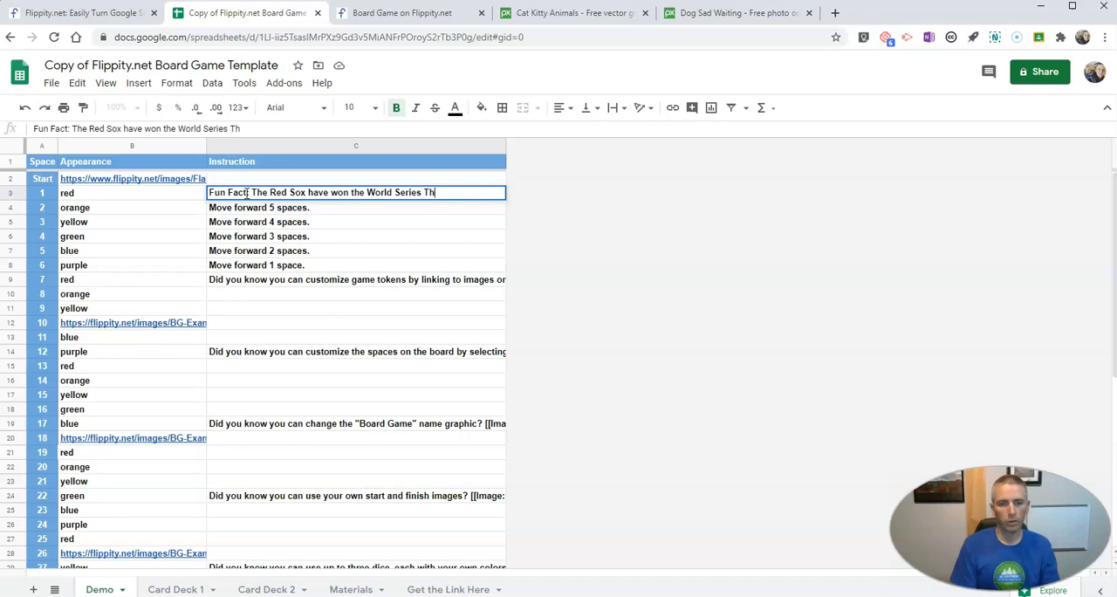
type("three times t")
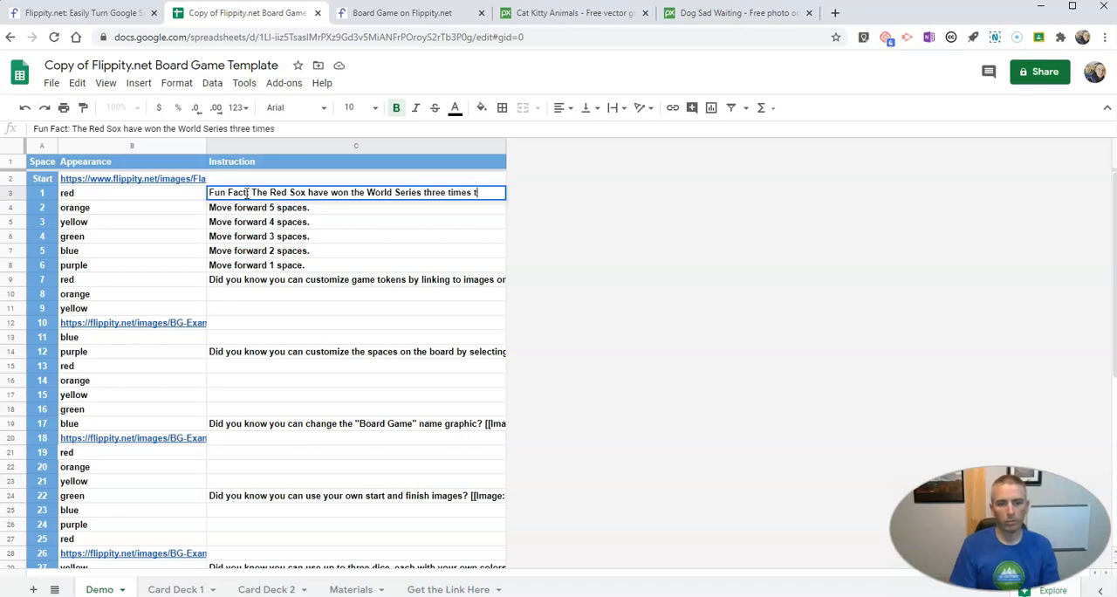
type("this century.")
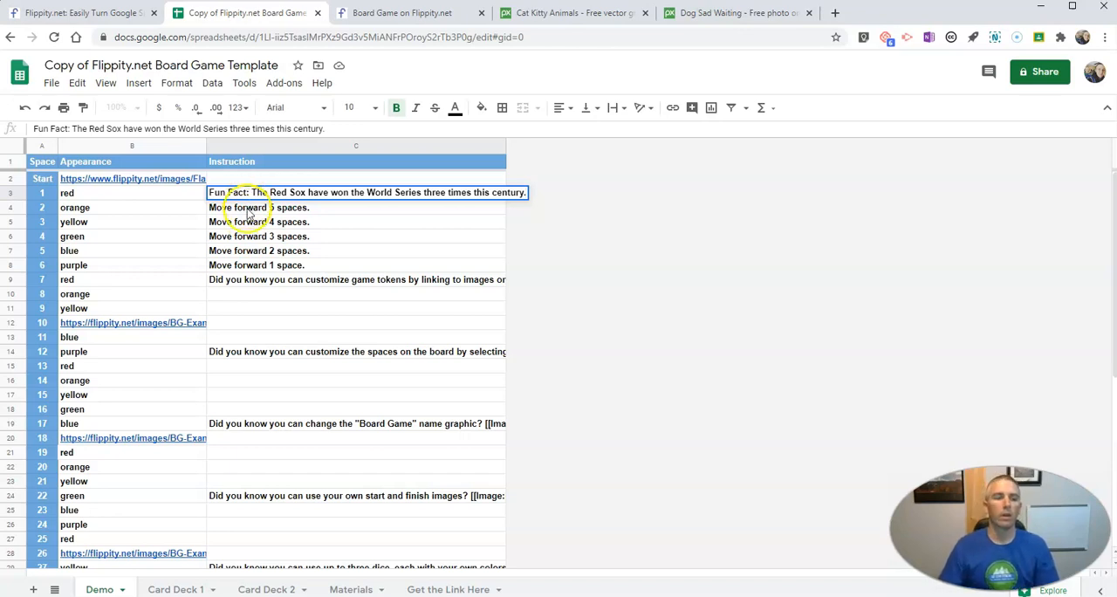
left_click(258, 207)
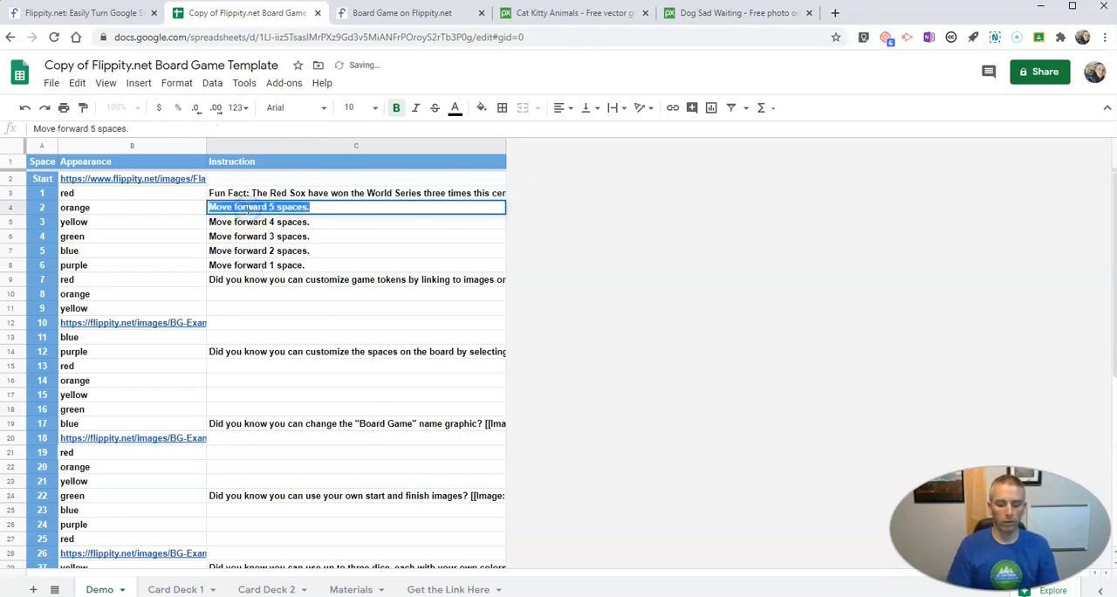
type("Fun Fact: The Red Sox have won the World Series three times this century.")
type("Fun Fact: Mr. Byrne")
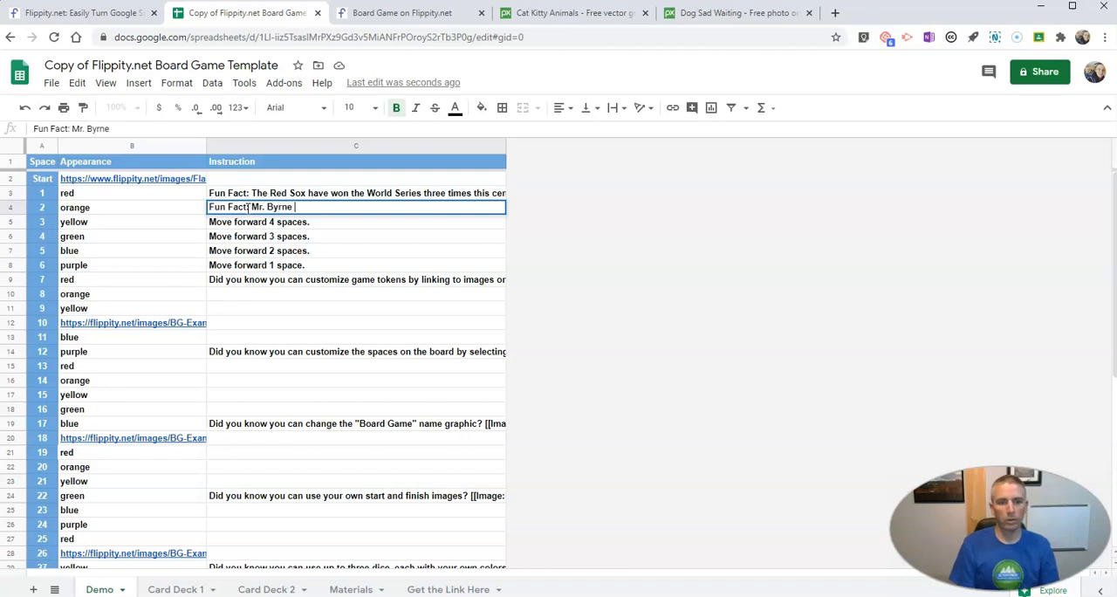
- Write the riding fun fact, the go-back-three penalty and the hold-your-breath challenge for the remaining spaces
type("likes to")
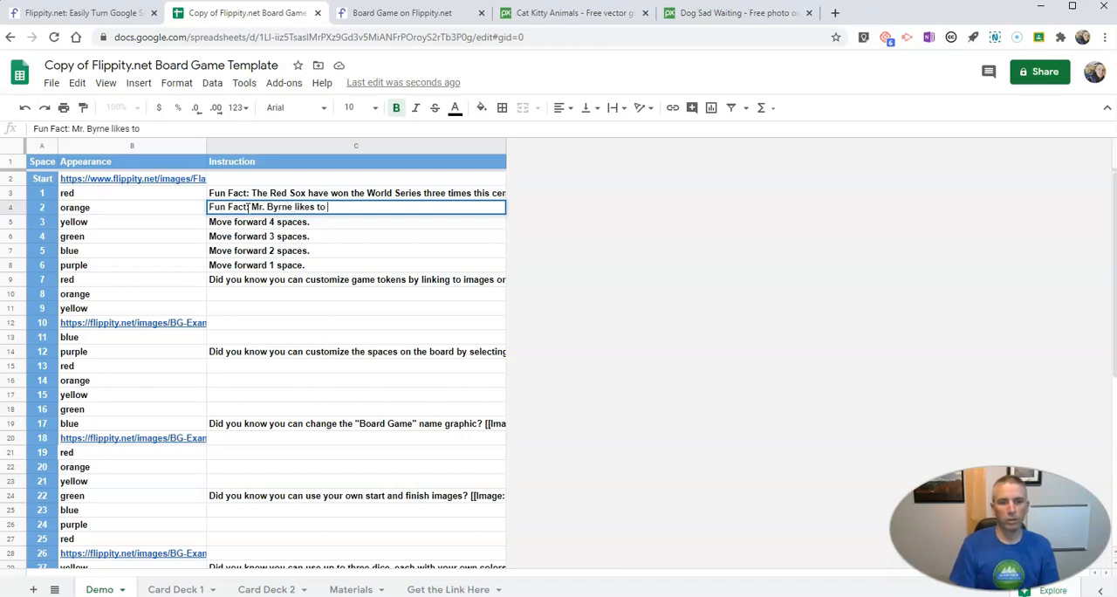
type("ride his bike.")
left_click(356, 265)
type("Go")
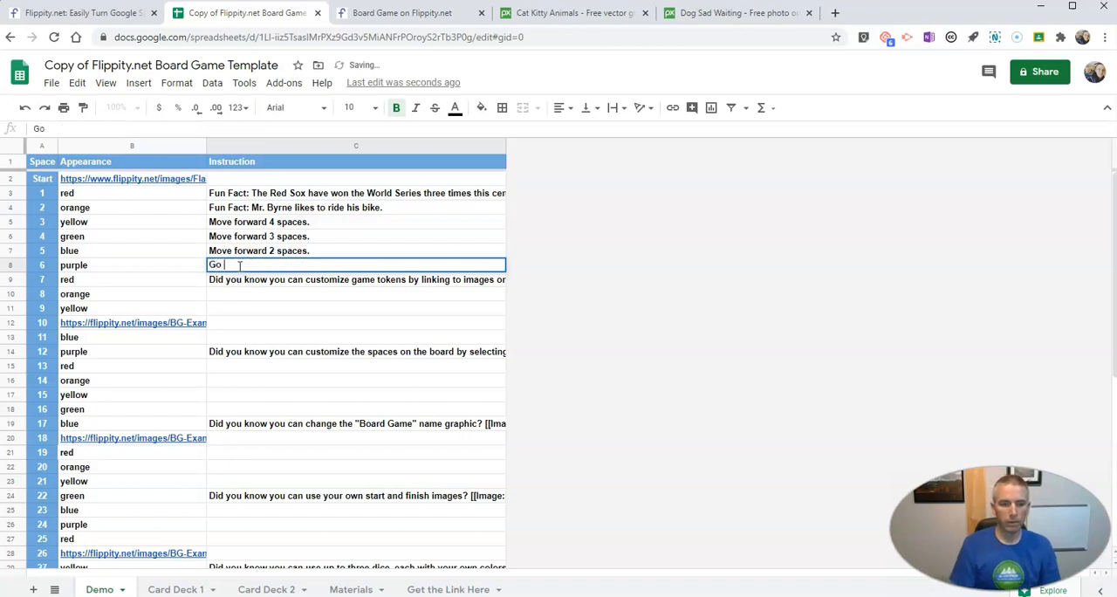
type("back three paces.")
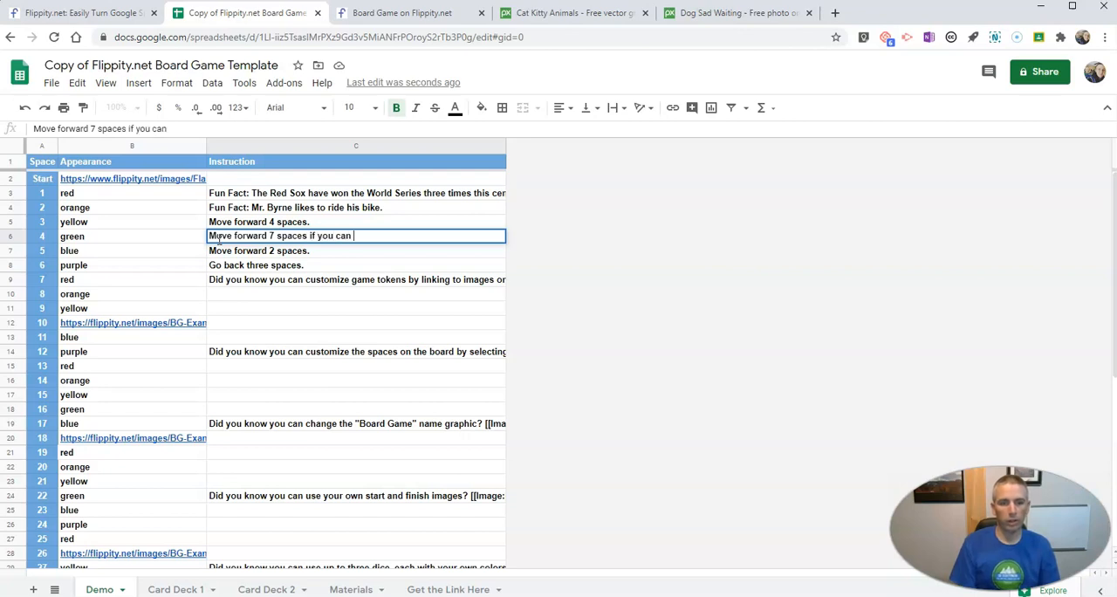
type("hold your breath for seven se")
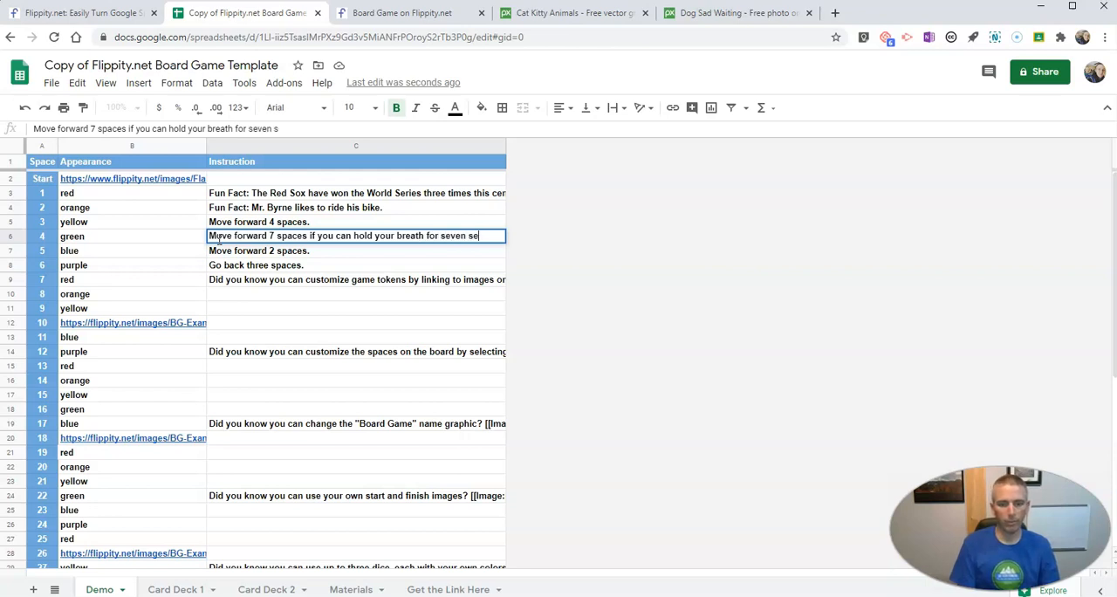
type("conds.")
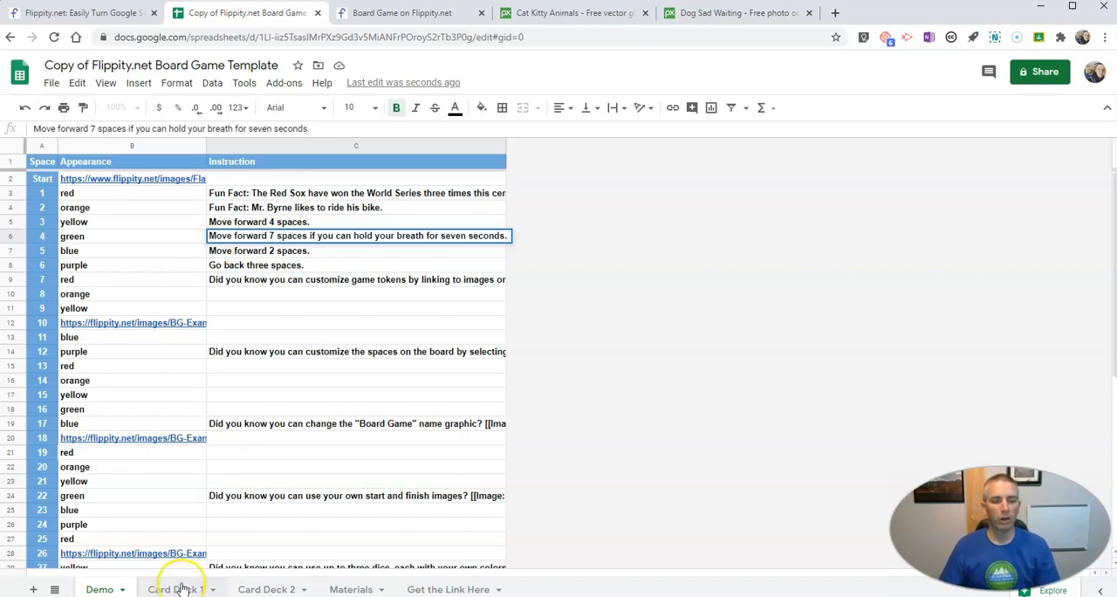
- Switch to the Card Deck 1 sheet and start editing the first card's text
left_click(175, 589)
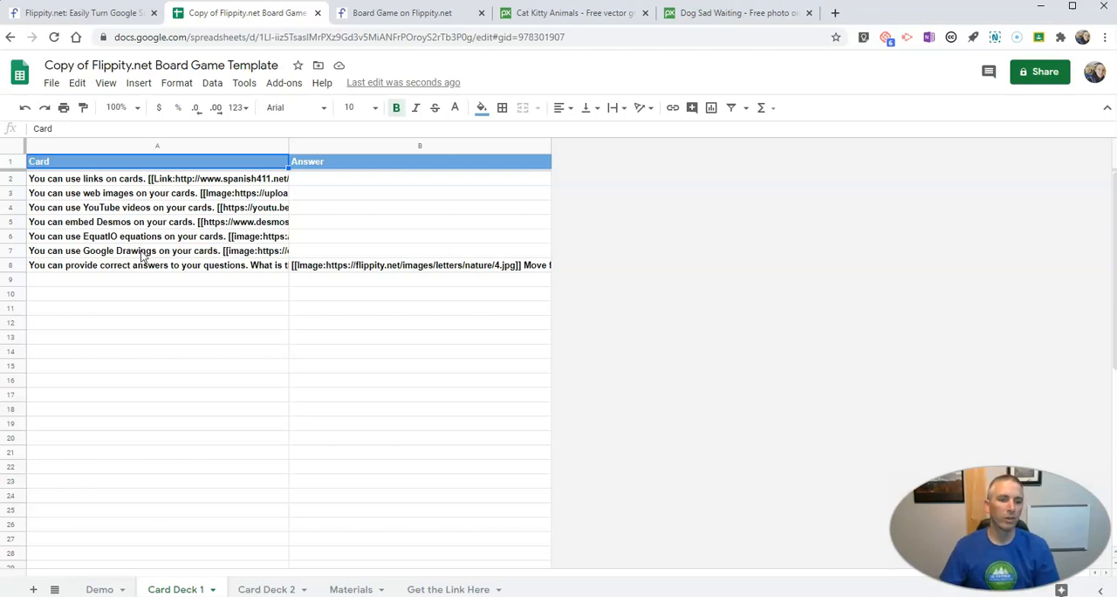
mouse_move(135, 255)
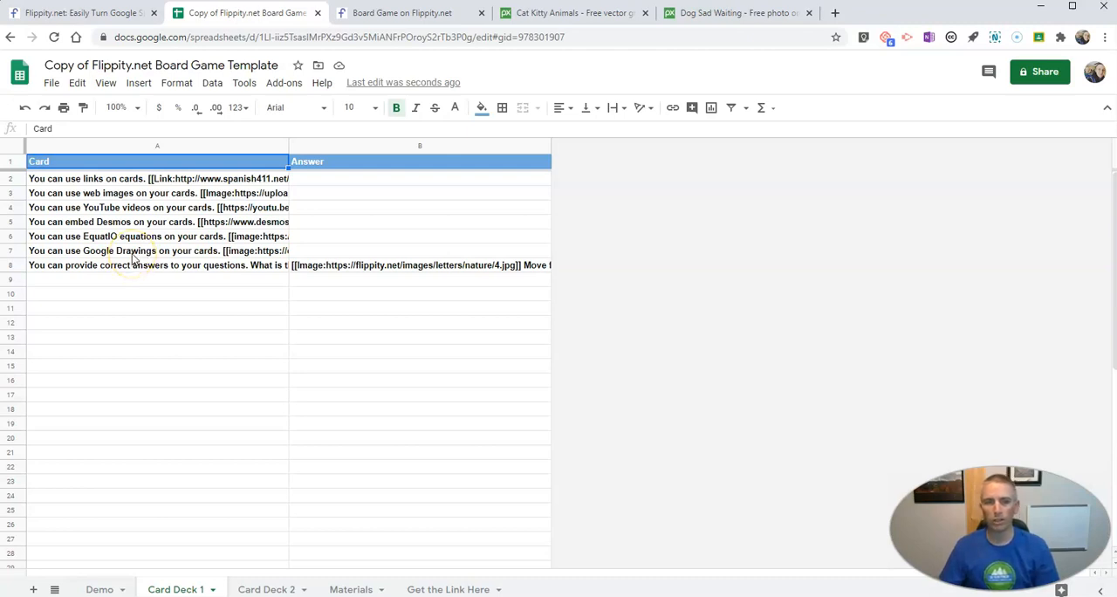
mouse_move(188, 252)
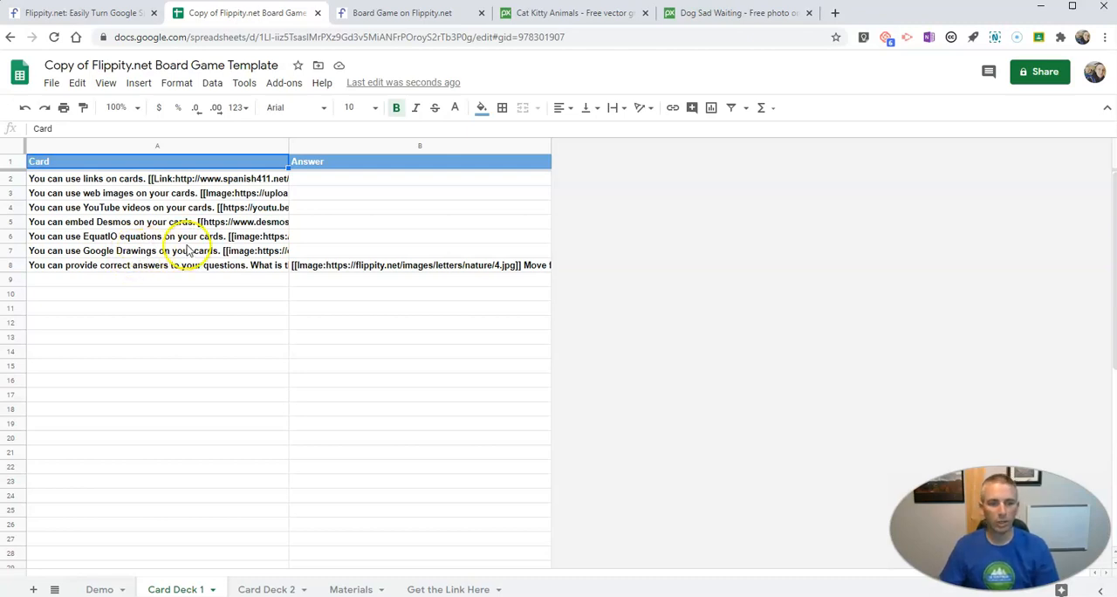
left_click(88, 178)
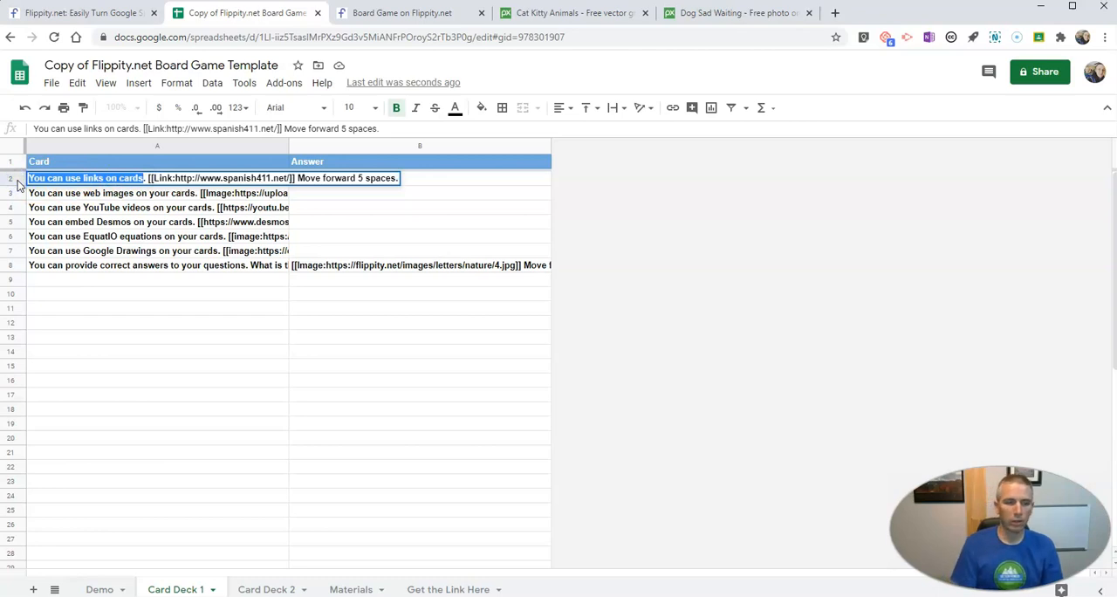
- Make the first card read 'You won the spelling bee. Move forward ten spaces' linking to abcya.com
type("You.")
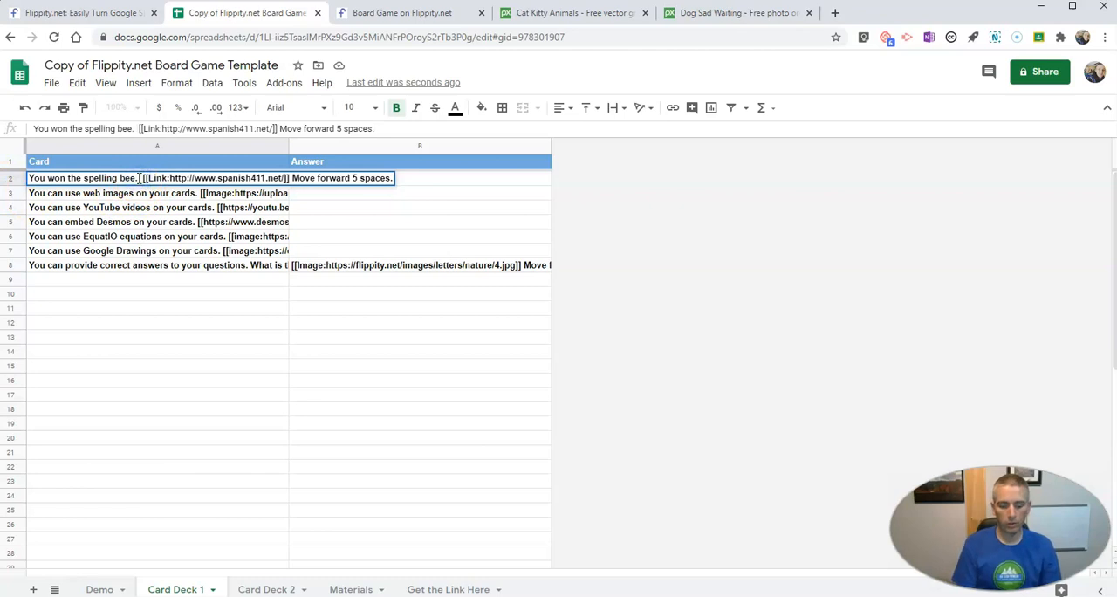
type("Move forward")
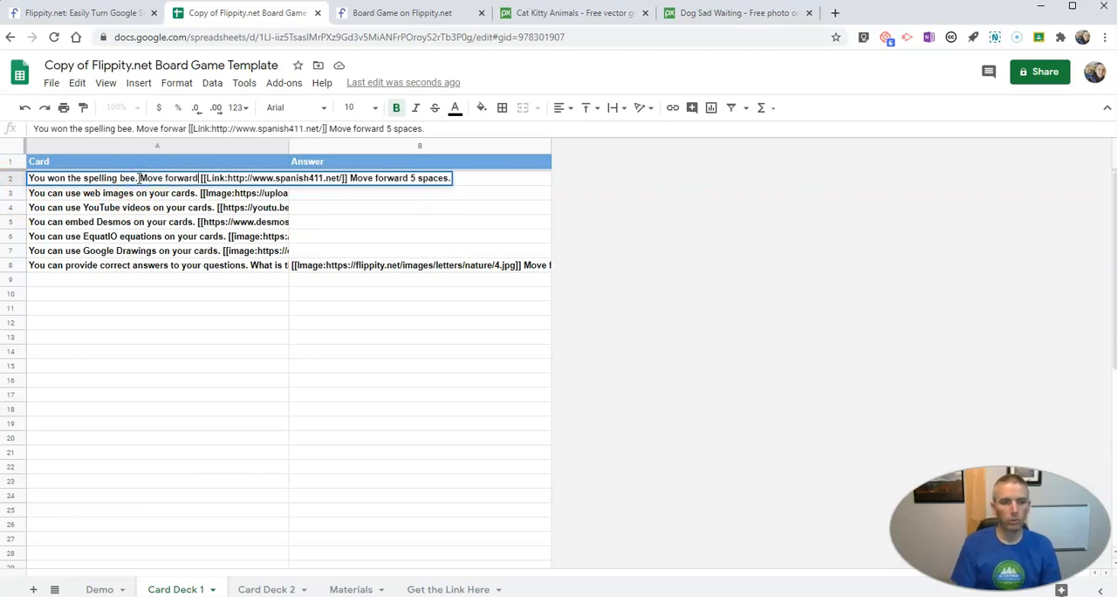
type("ten spaces.")
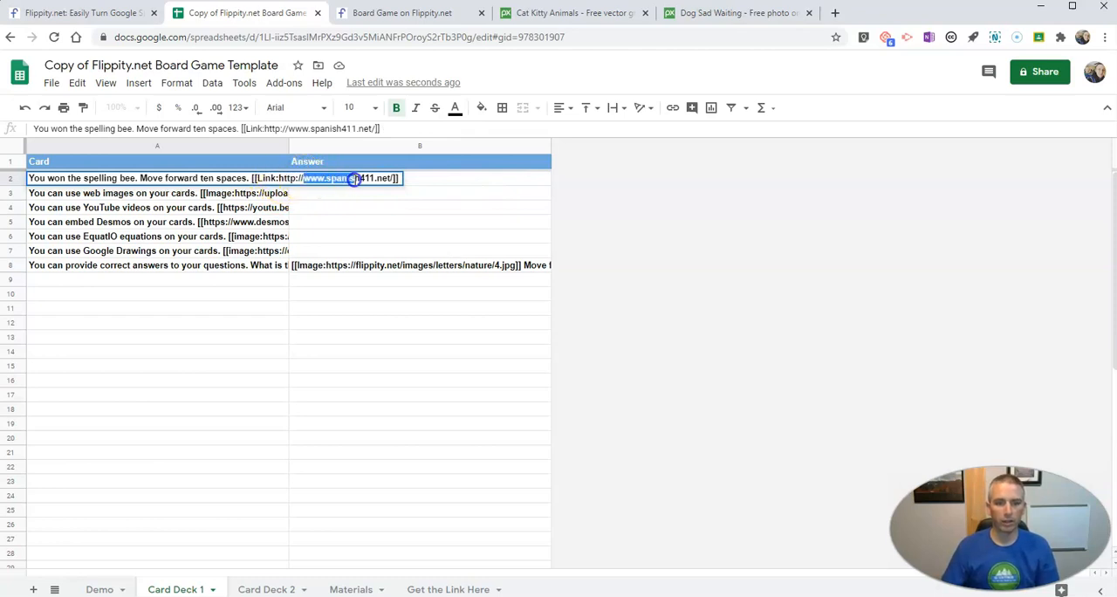
type("ph")
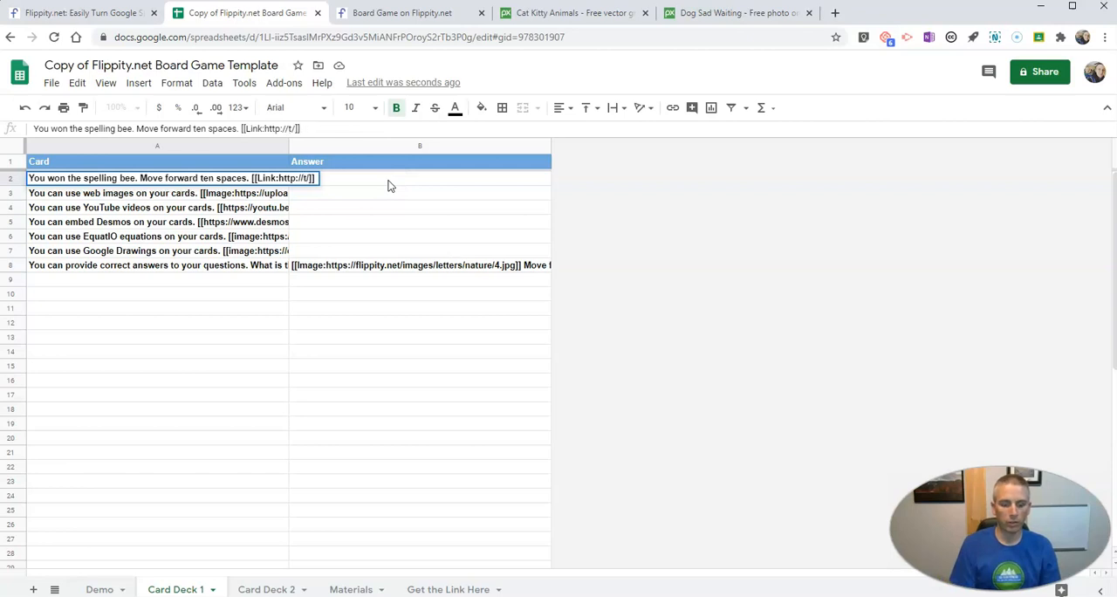
type("abcya.com/")
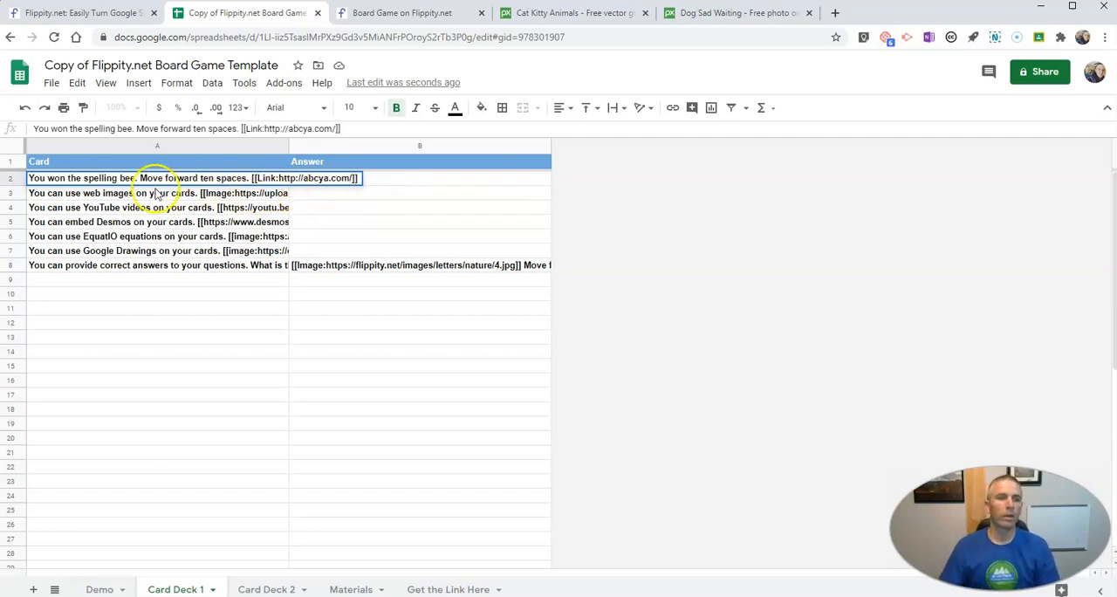
- View the Card Deck 2 and Materials sheets, then return to the published board game page
left_click(266, 590)
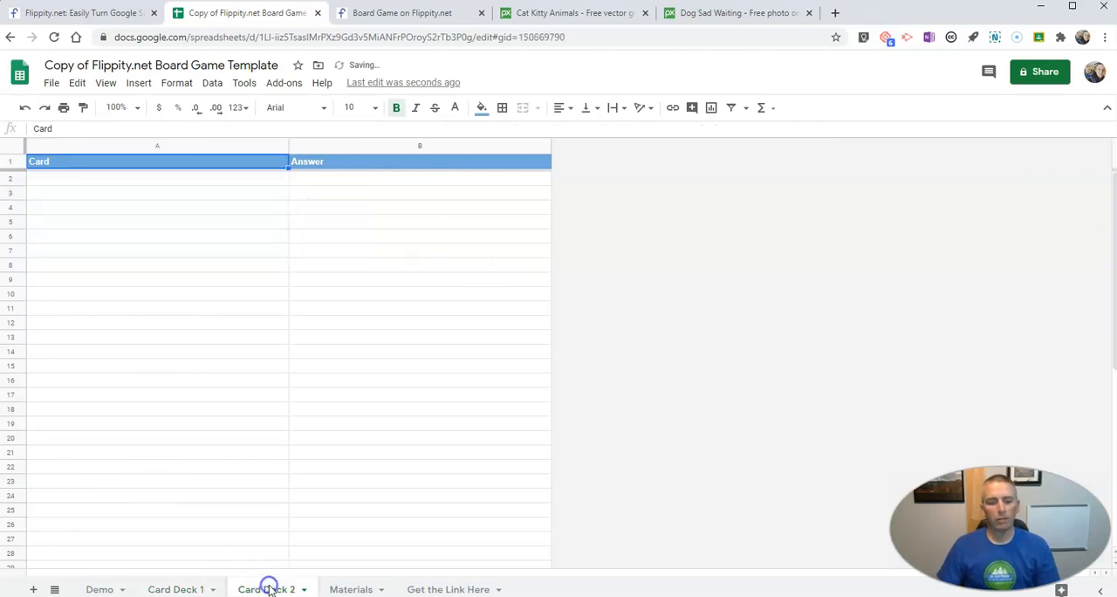
left_click(266, 589)
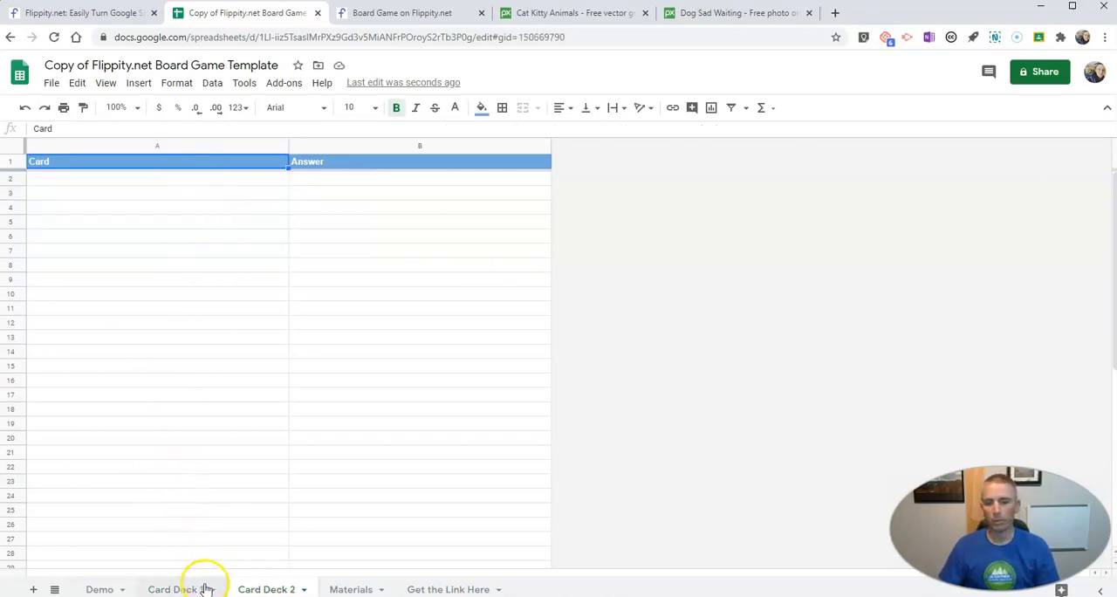
left_click(351, 589)
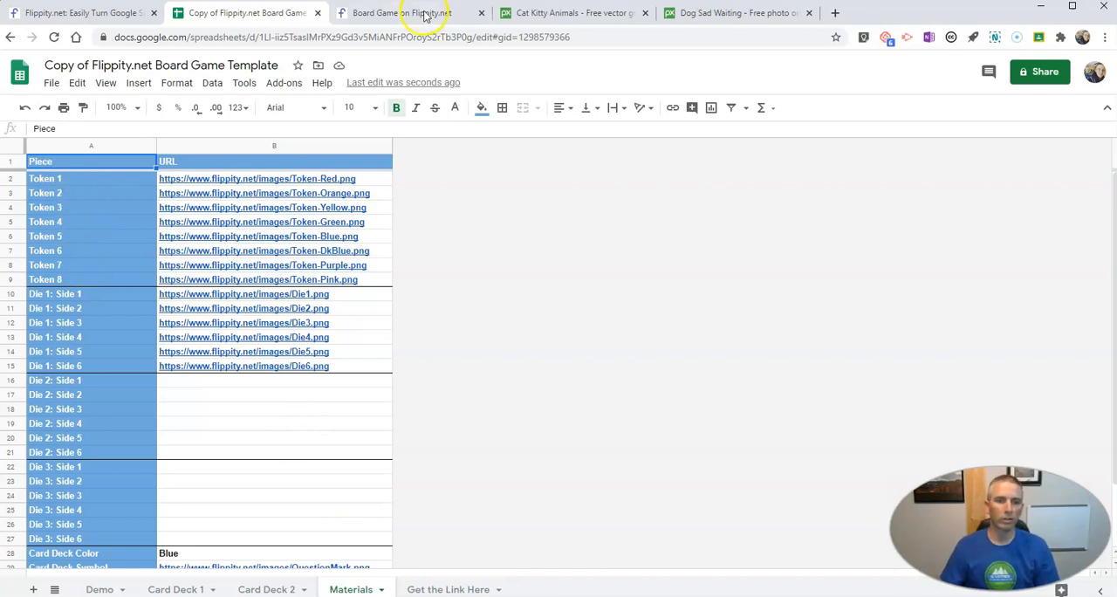
left_click(401, 12)
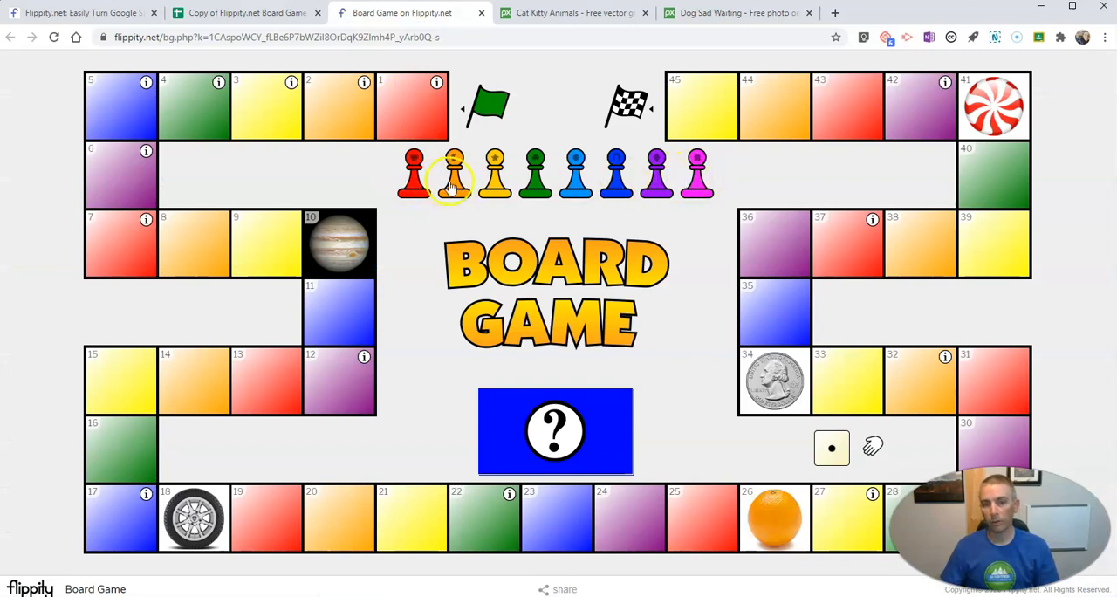
- Paste the Pixabay cat image address as Token 1 on Materials and switch to the Demo sheet
left_click(244, 12)
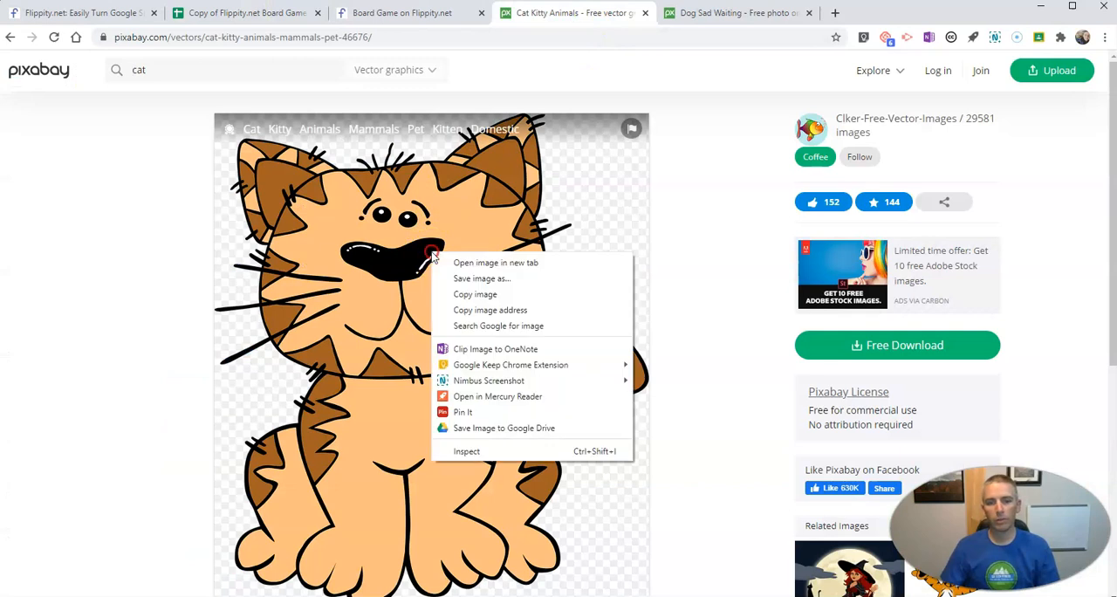
mouse_move(489, 310)
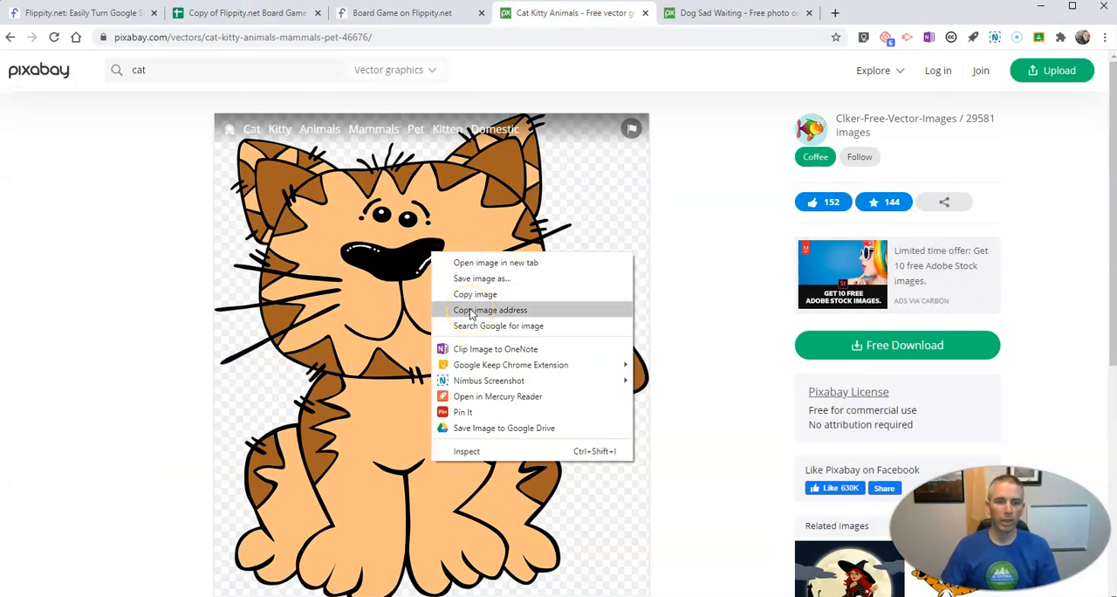
left_click(245, 12)
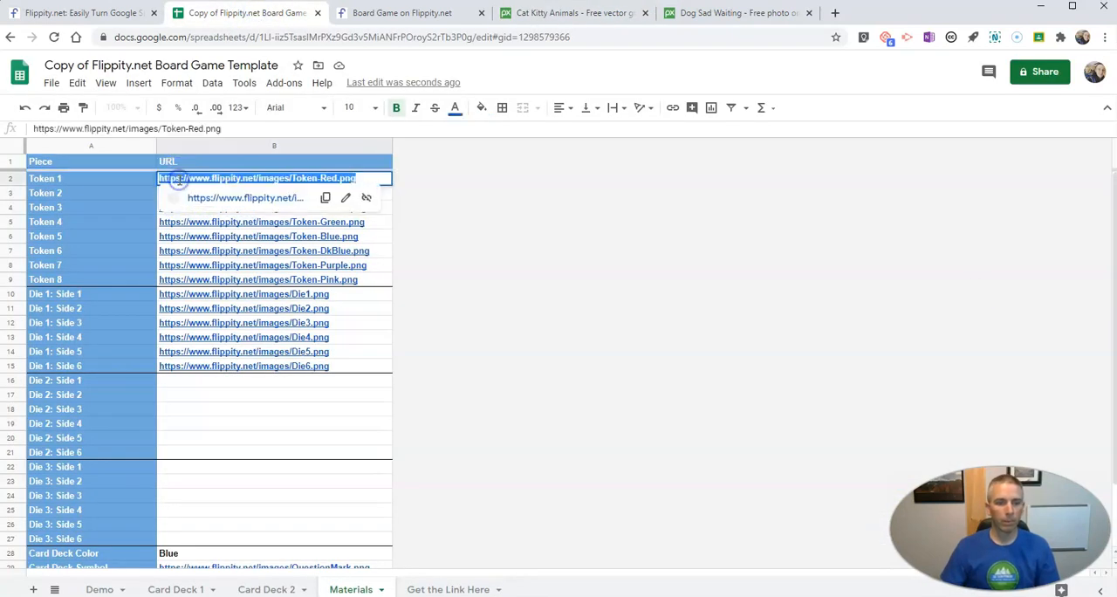
type("https://cdn.pixabay.com/photo/2012/05/03/23/13/cat-46676_960_720.png")
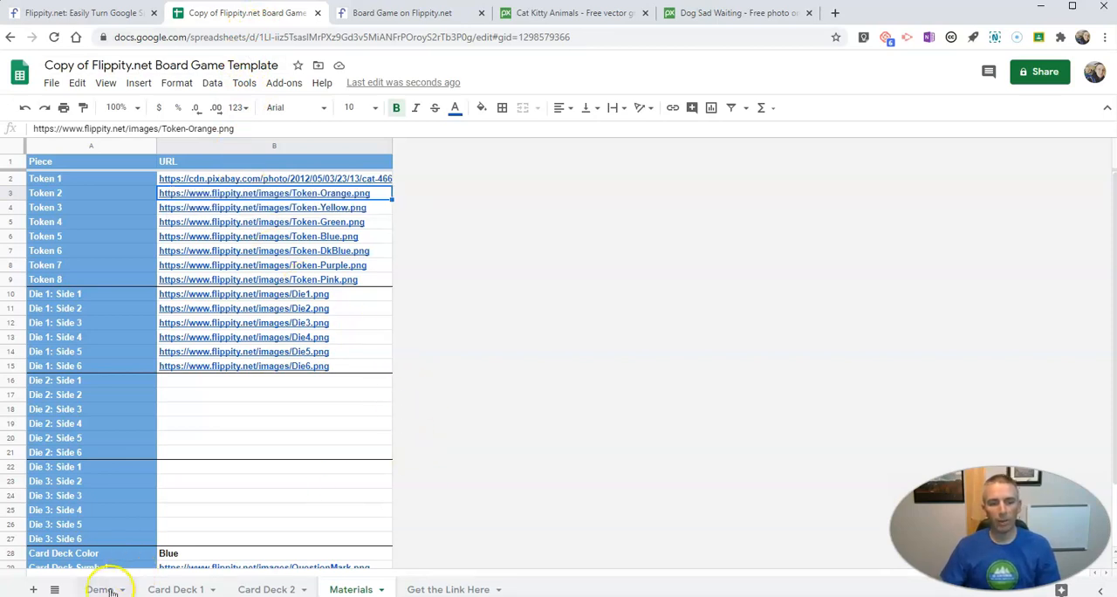
left_click(98, 589)
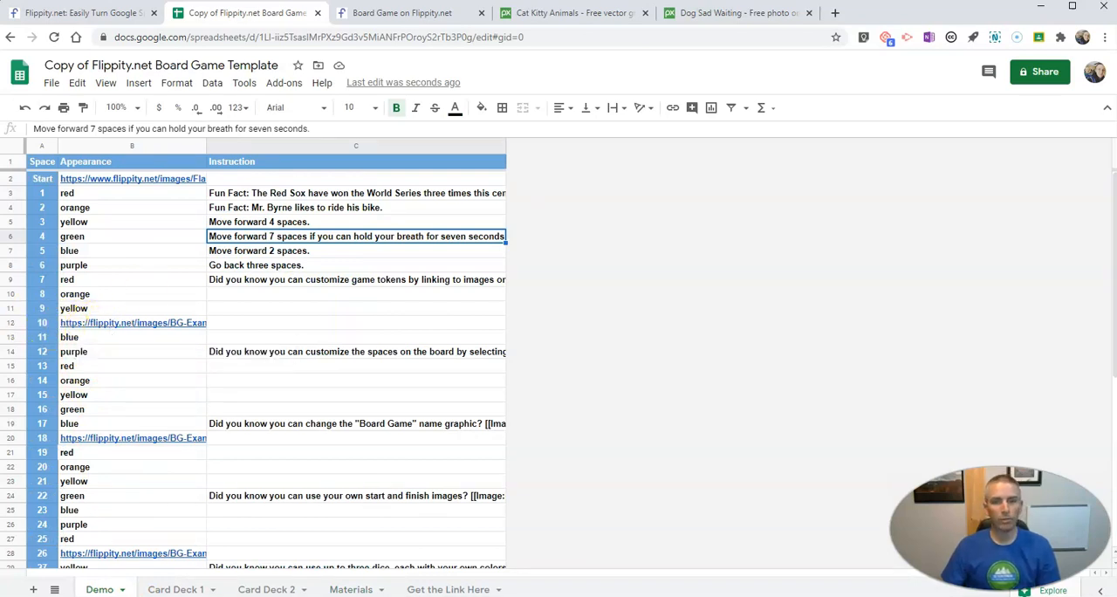
- Copy the Pixabay dog photo address into space 10's Appearance cell on the Demo sheet
left_click(402, 12)
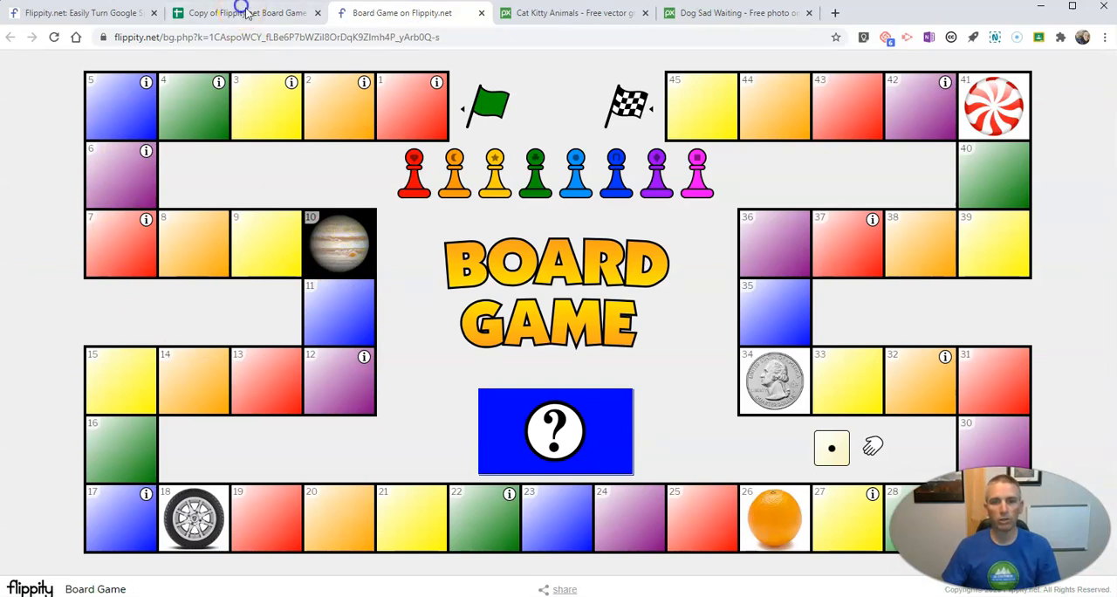
left_click(735, 12)
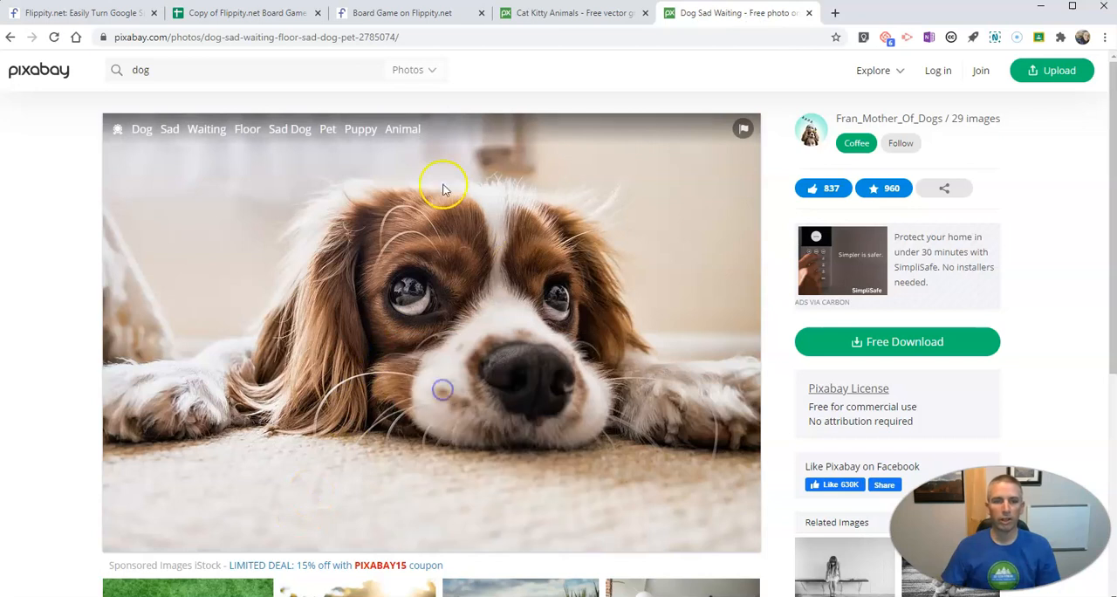
left_click(244, 12)
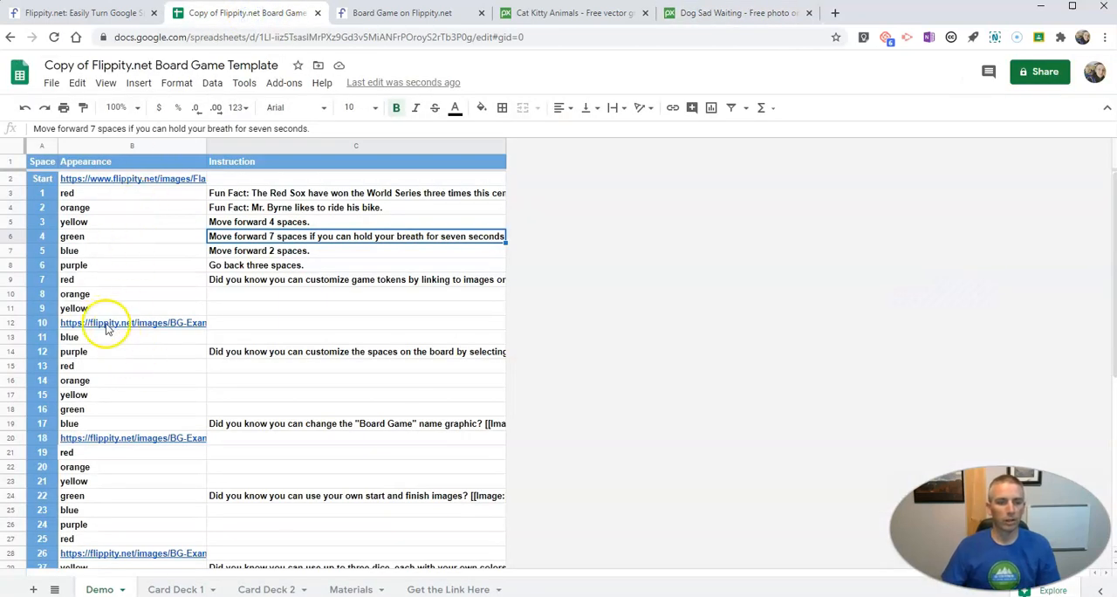
left_click(131, 322)
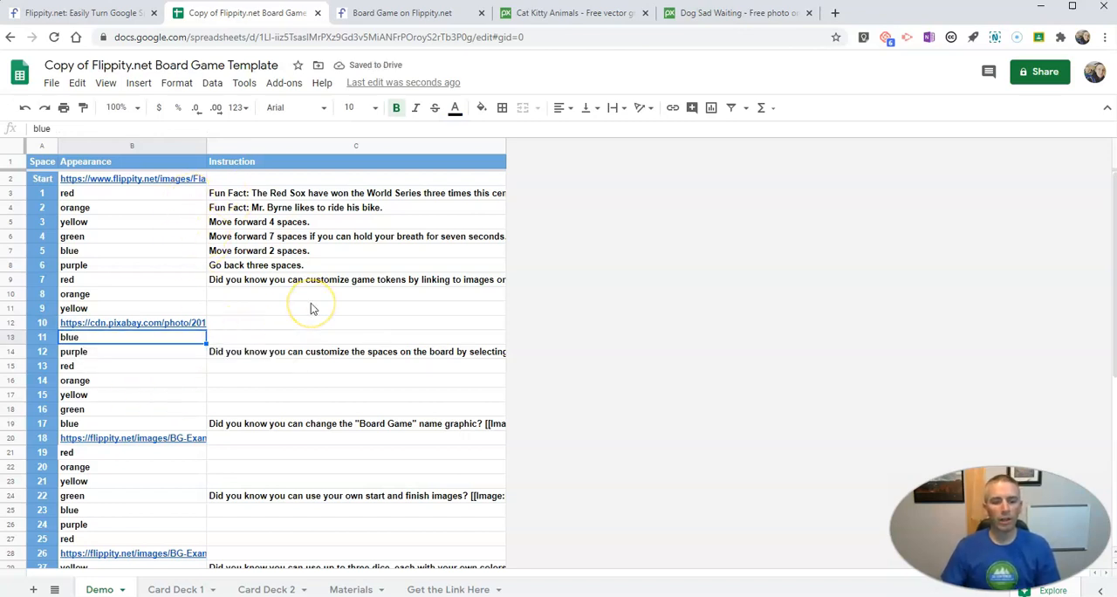
left_click(51, 82)
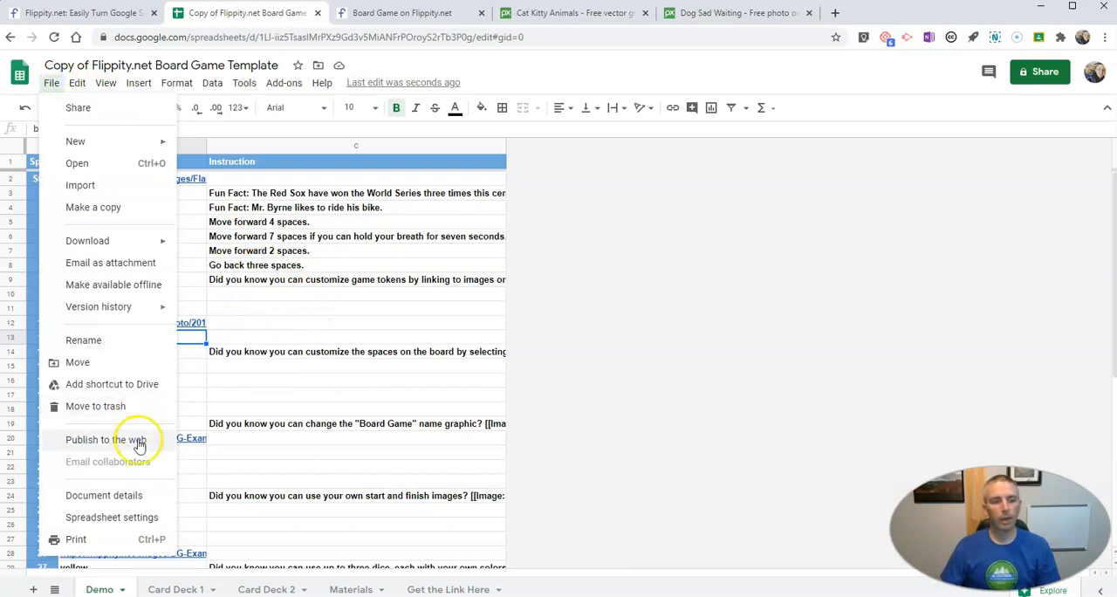
- Publish the entire spreadsheet via File > Publish to the web and switch to the Get the Link Here sheet
left_click(105, 439)
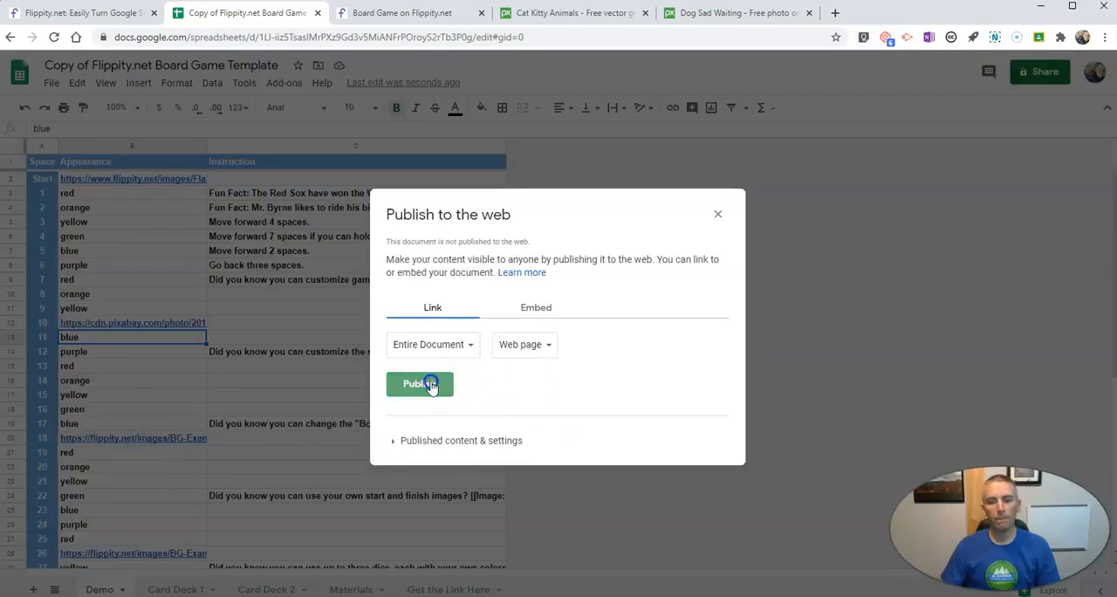
left_click(419, 385)
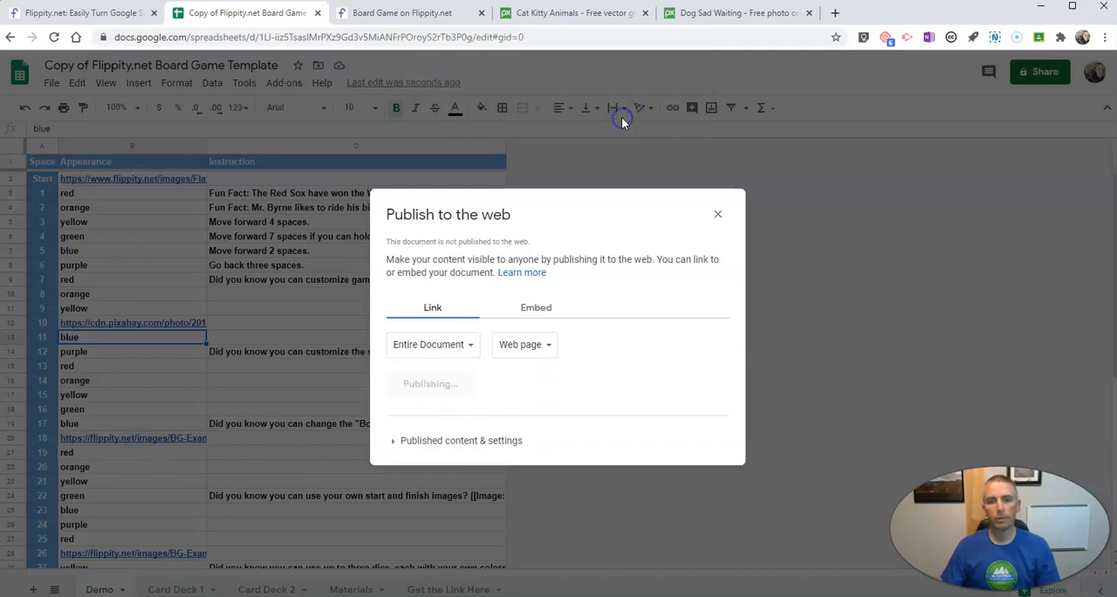
left_click(718, 214)
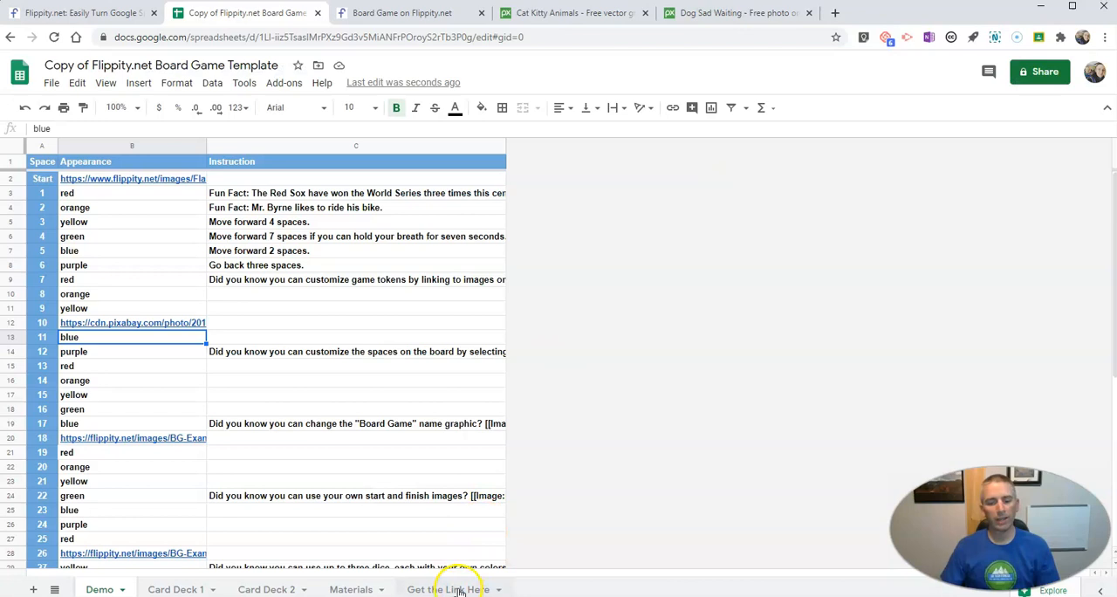
left_click(447, 589)
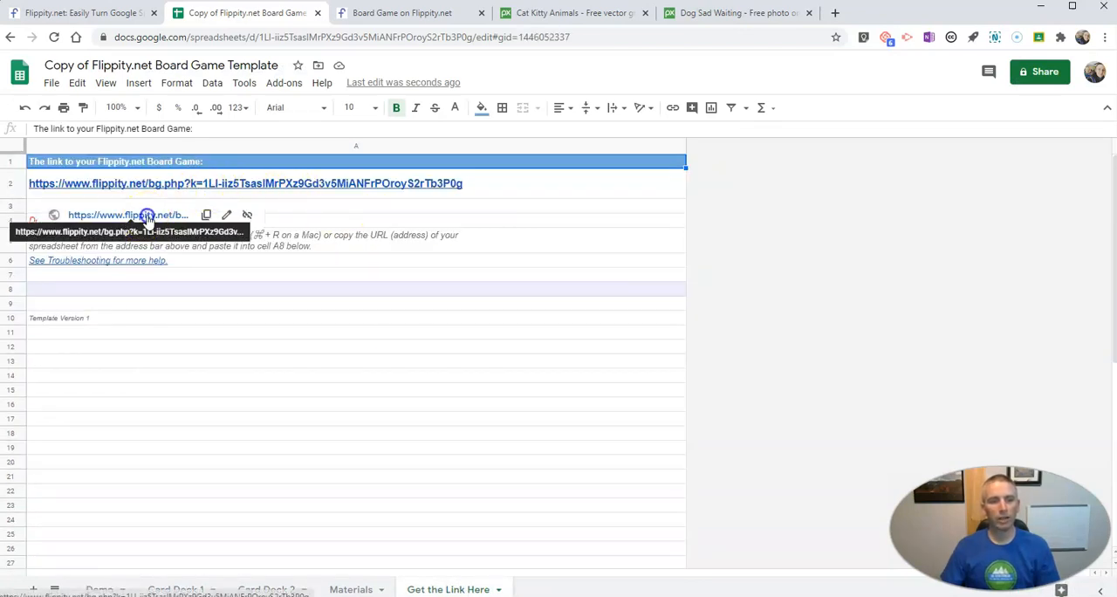
- Launch the published board game from its link and dismiss the Red Sox fun fact card
left_click(128, 214)
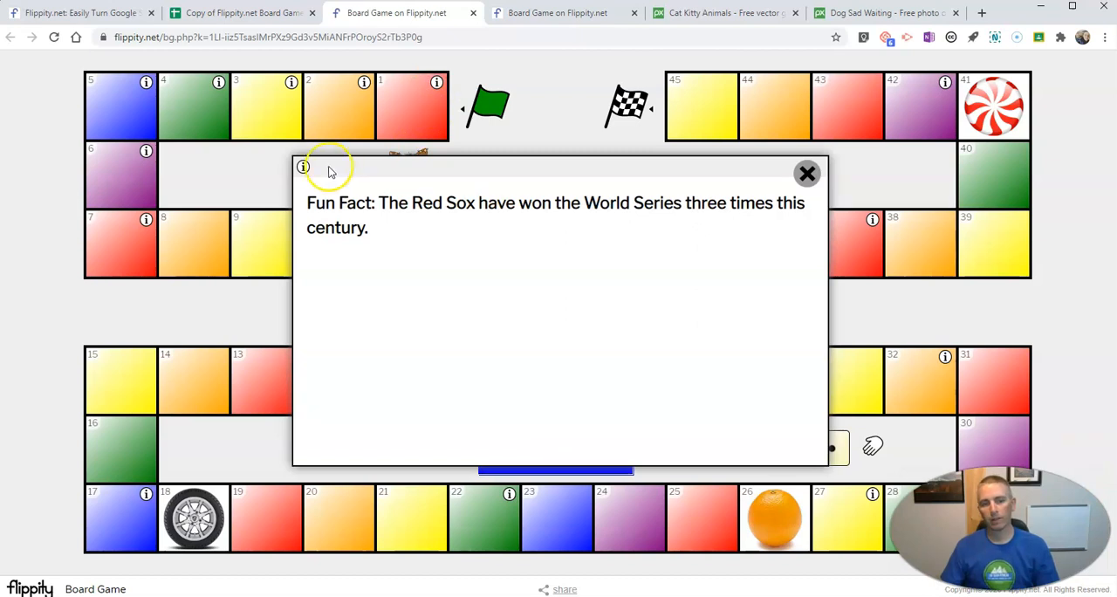
mouse_move(406, 205)
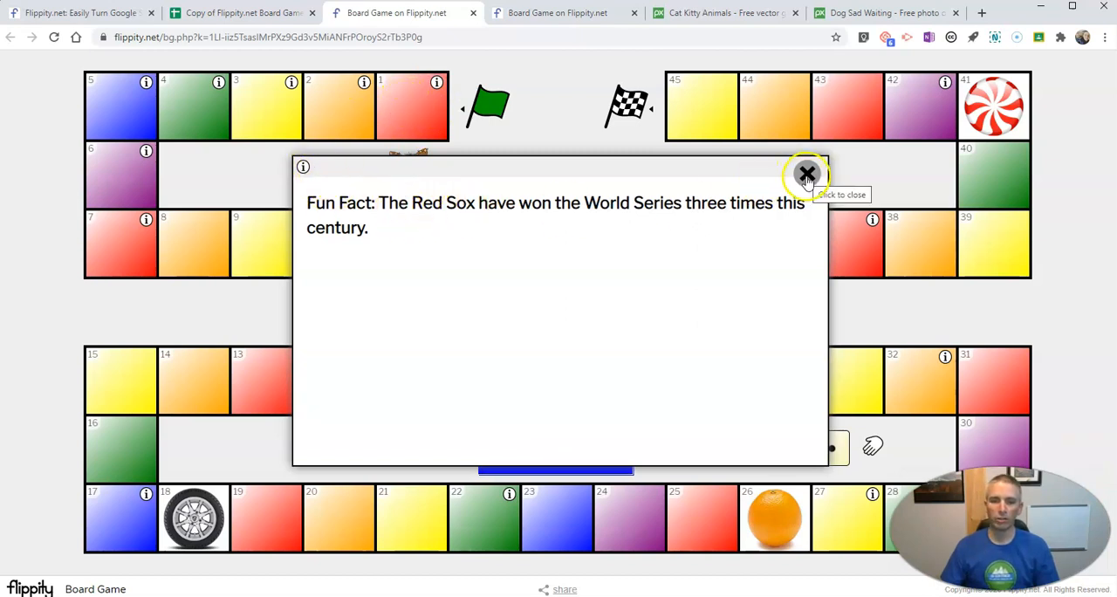
left_click(806, 172)
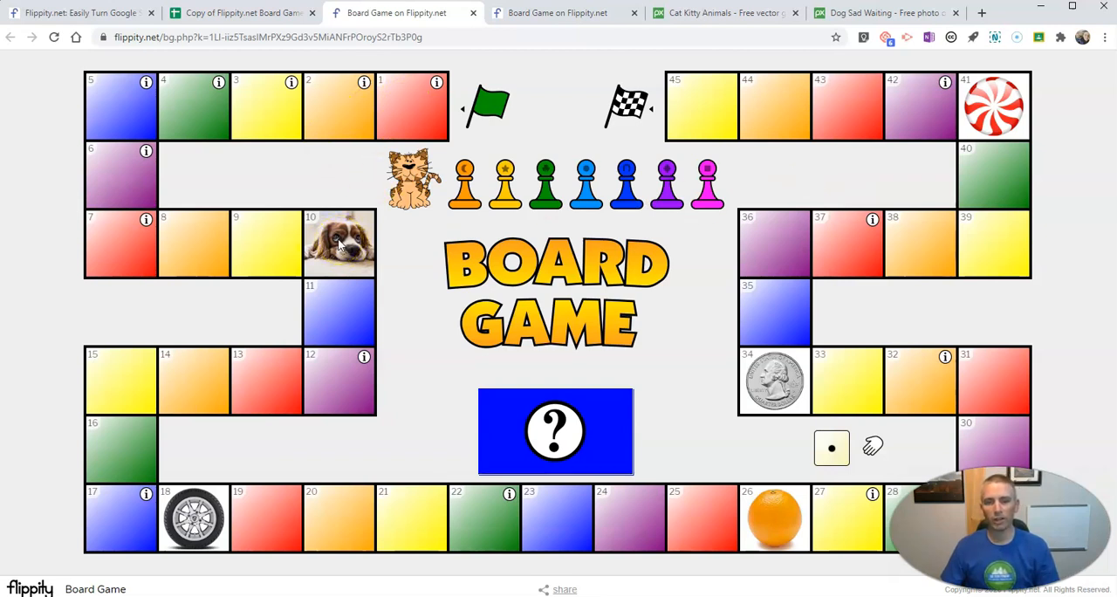
- Draw and close a question card, roll the die, and move the cat token to space 2
left_click(556, 431)
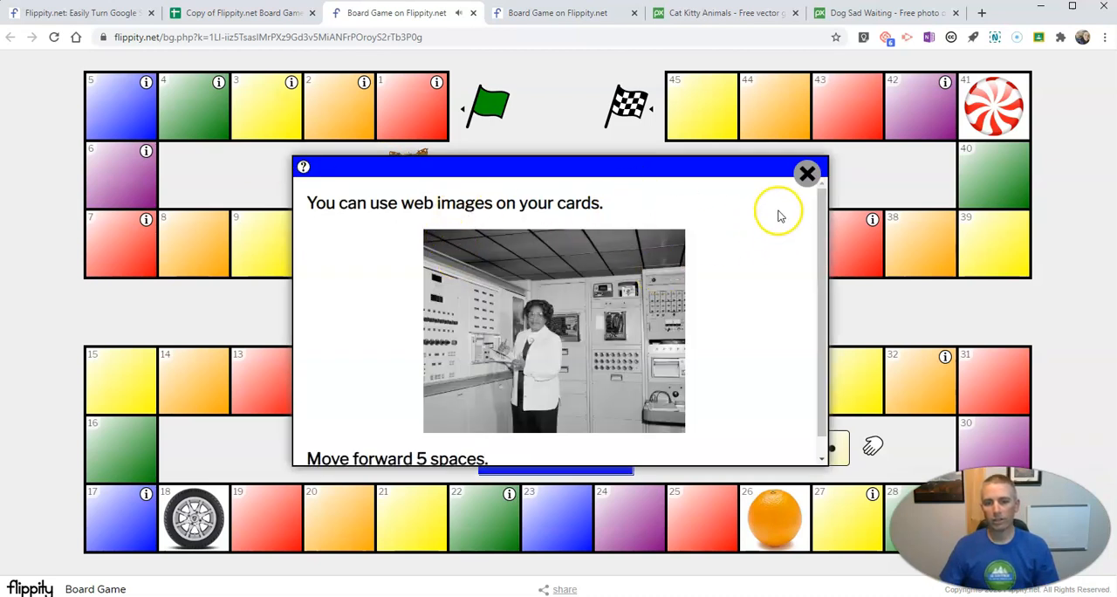
left_click(806, 172)
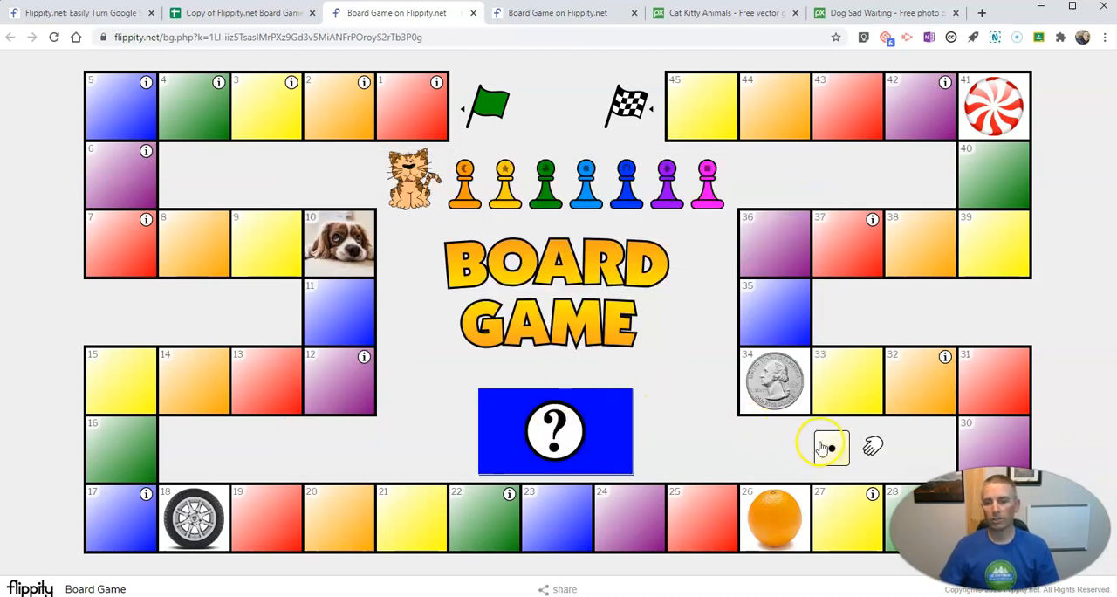
left_click(825, 448)
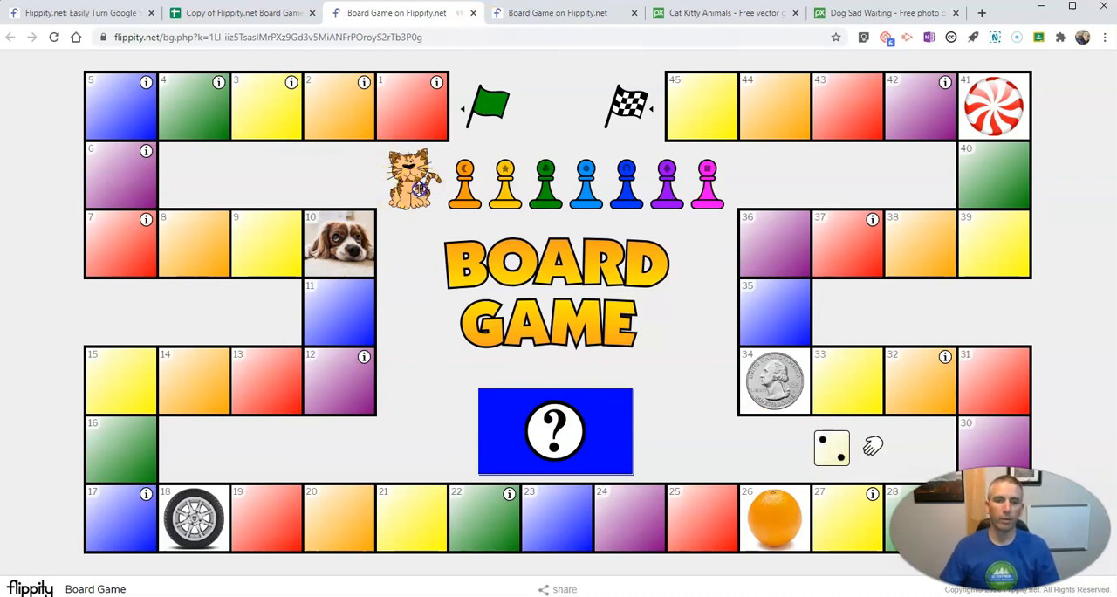
left_click_drag(415, 178, 340, 105)
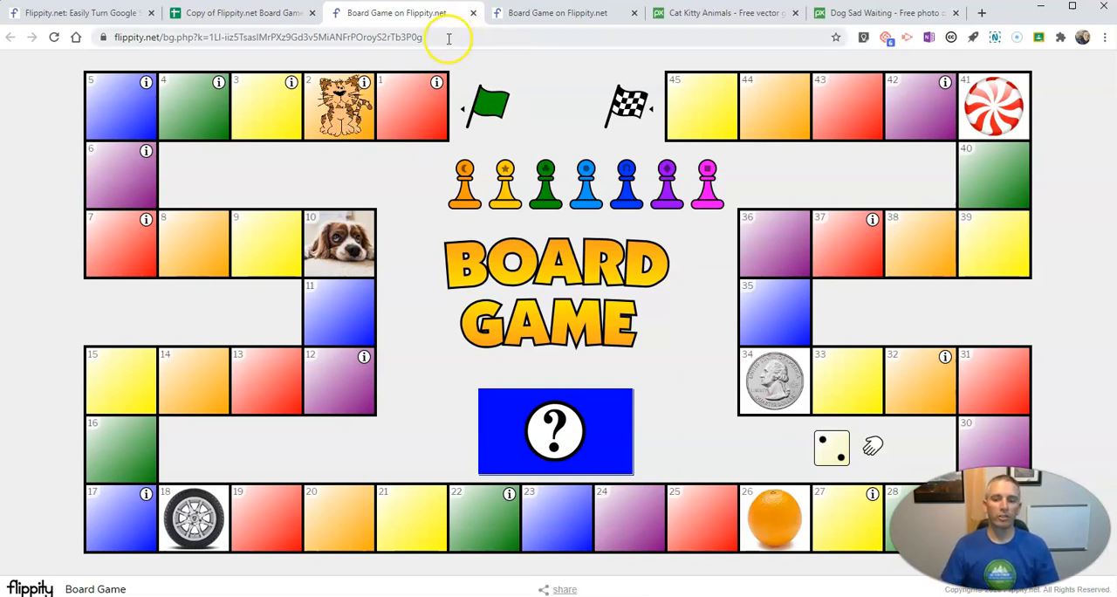
- Reveal the board game's shareable link at the bottom of the page and highlight the URL for copying
left_click(449, 37)
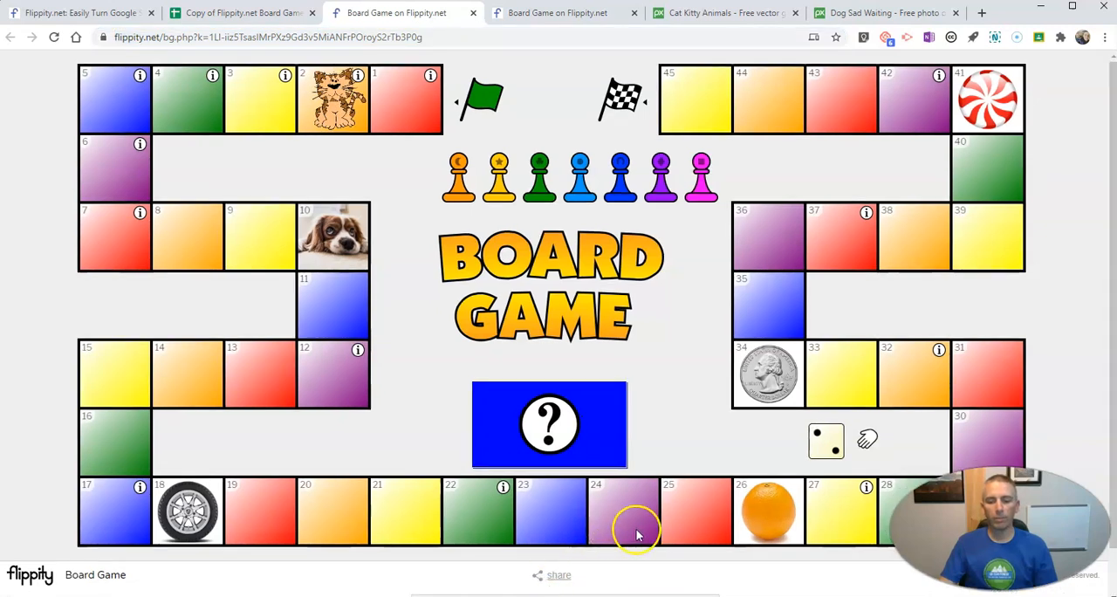
left_click(558, 574)
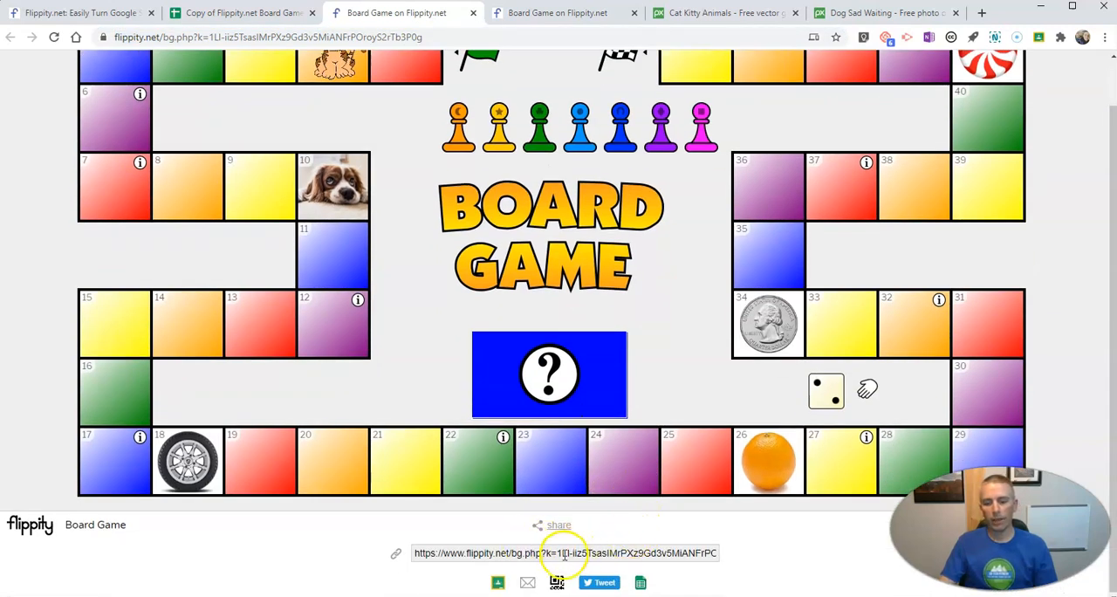
left_click(565, 552)
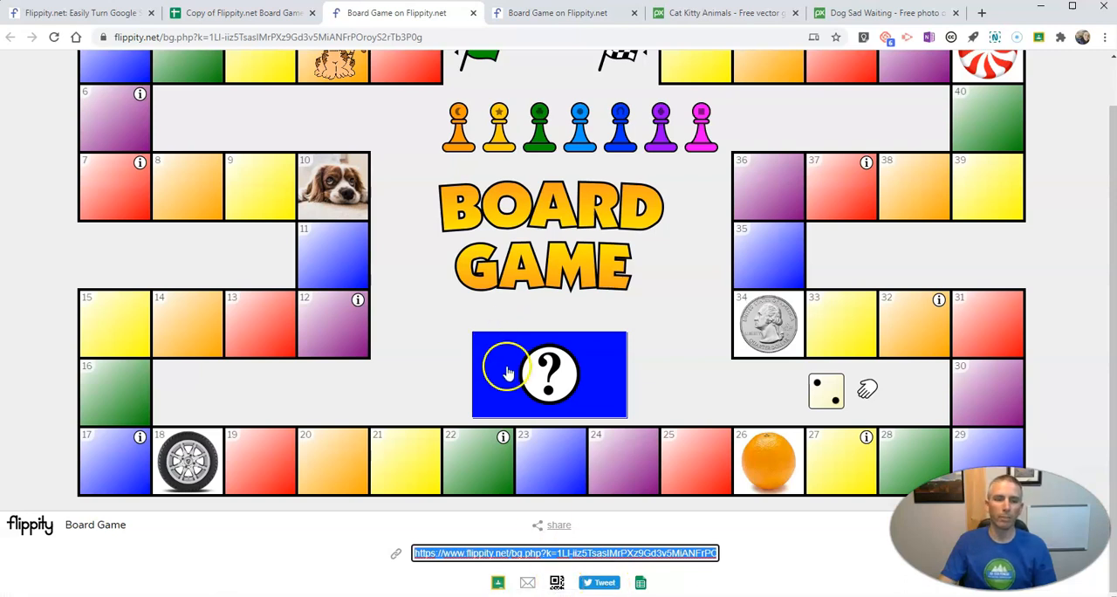
scroll("down", 3)
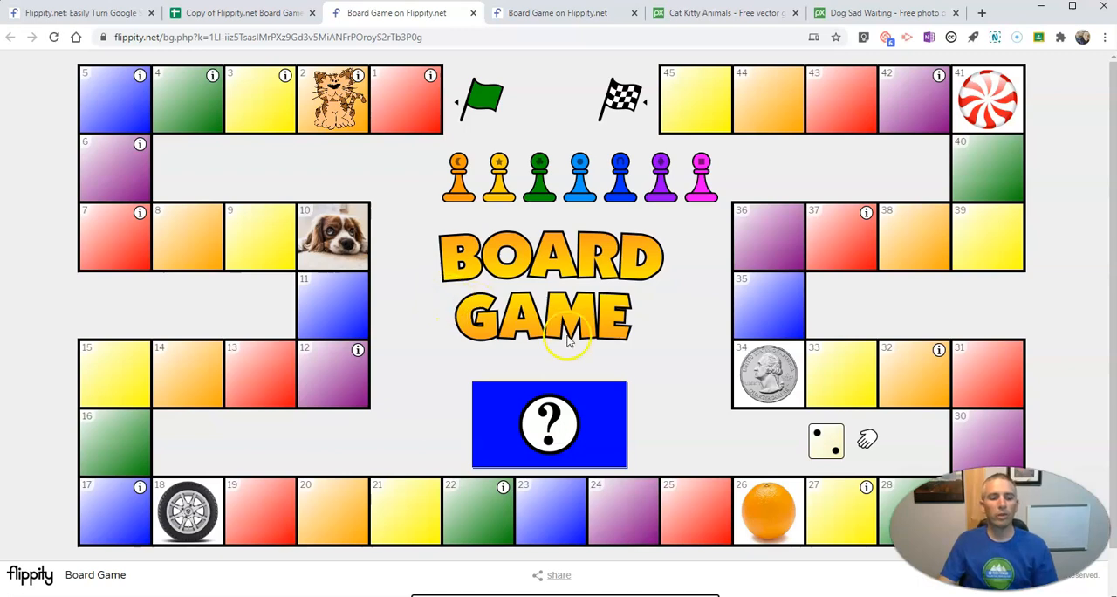